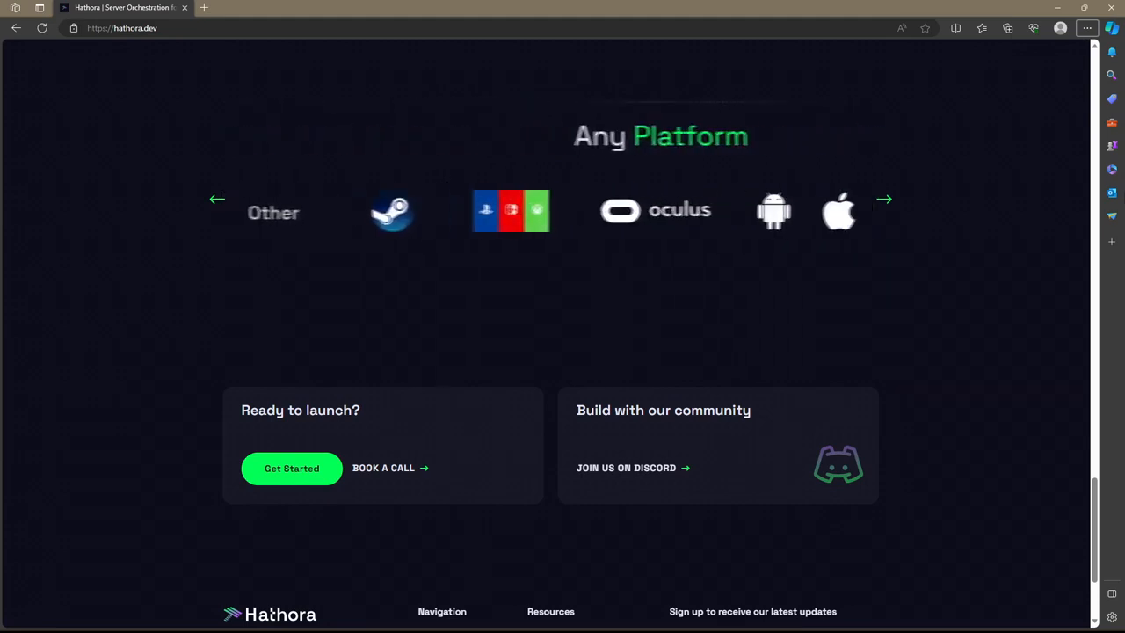
# Browse the hathora.dev showcase through its categories and supported engines.
pyautogui.click(884, 198)
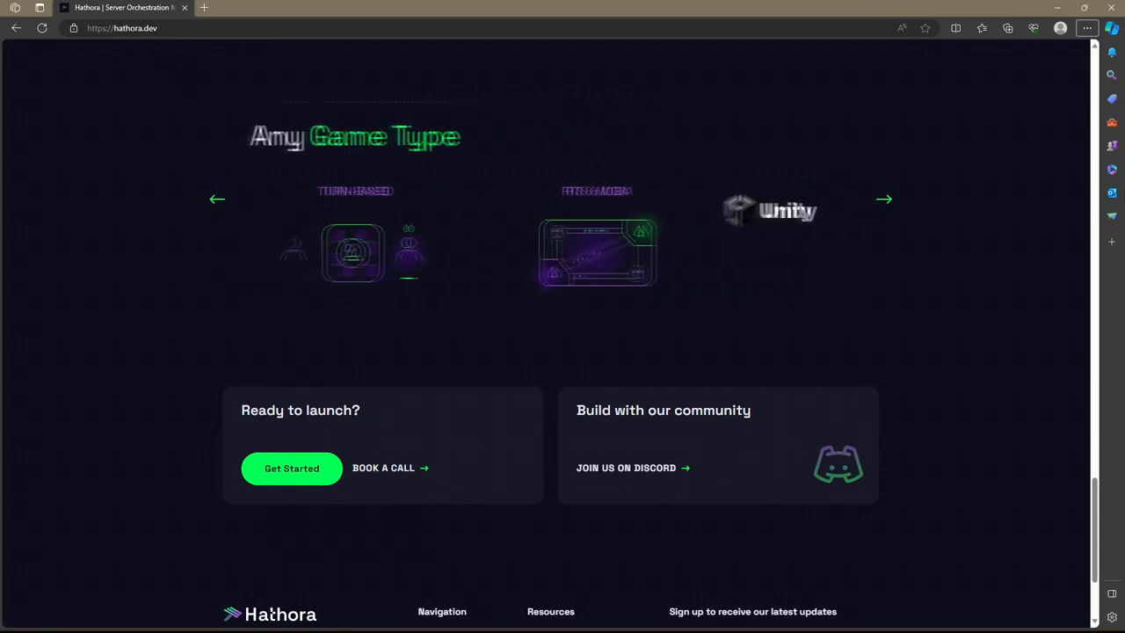
pyautogui.click(883, 199)
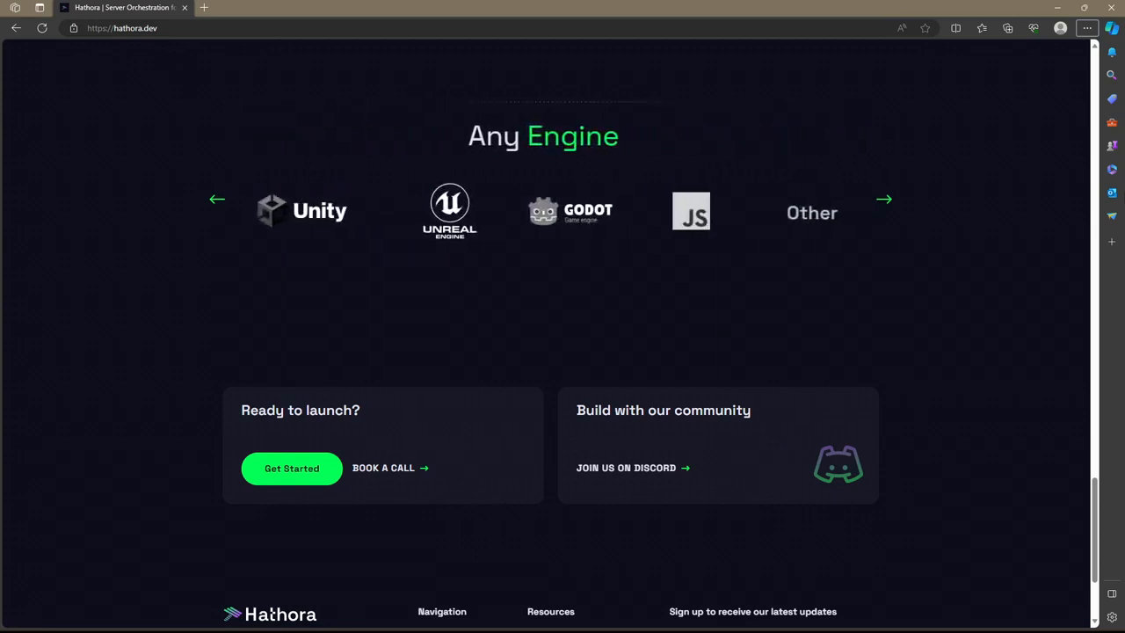
pyautogui.click(884, 199)
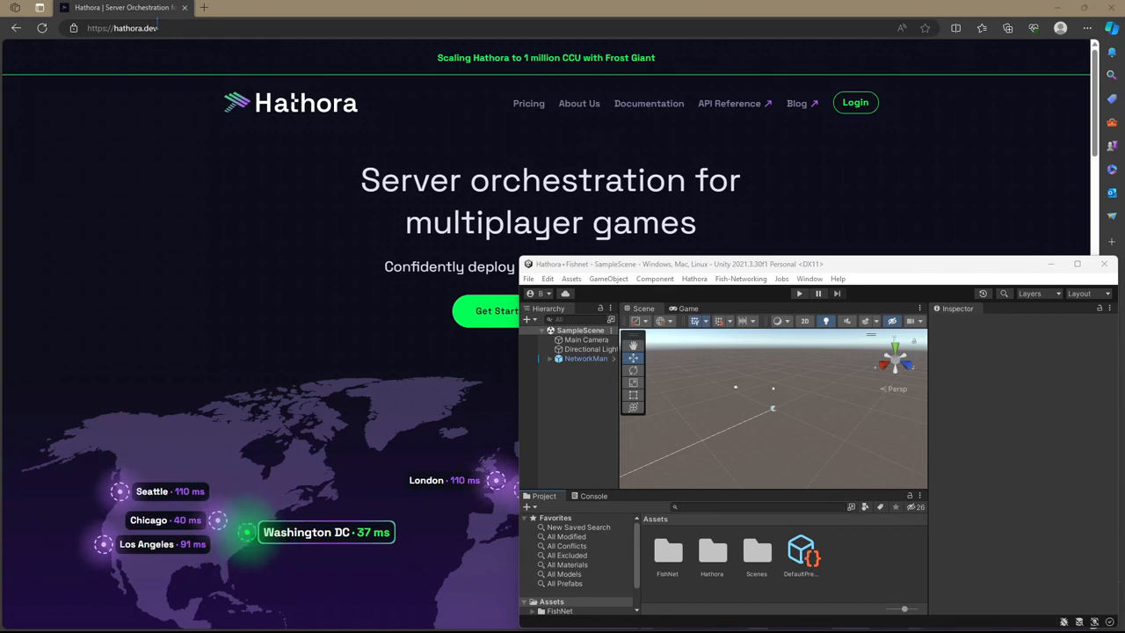
# Log in to the Hathora Console and reach the Overview dashboard.
pyautogui.click(1102, 264)
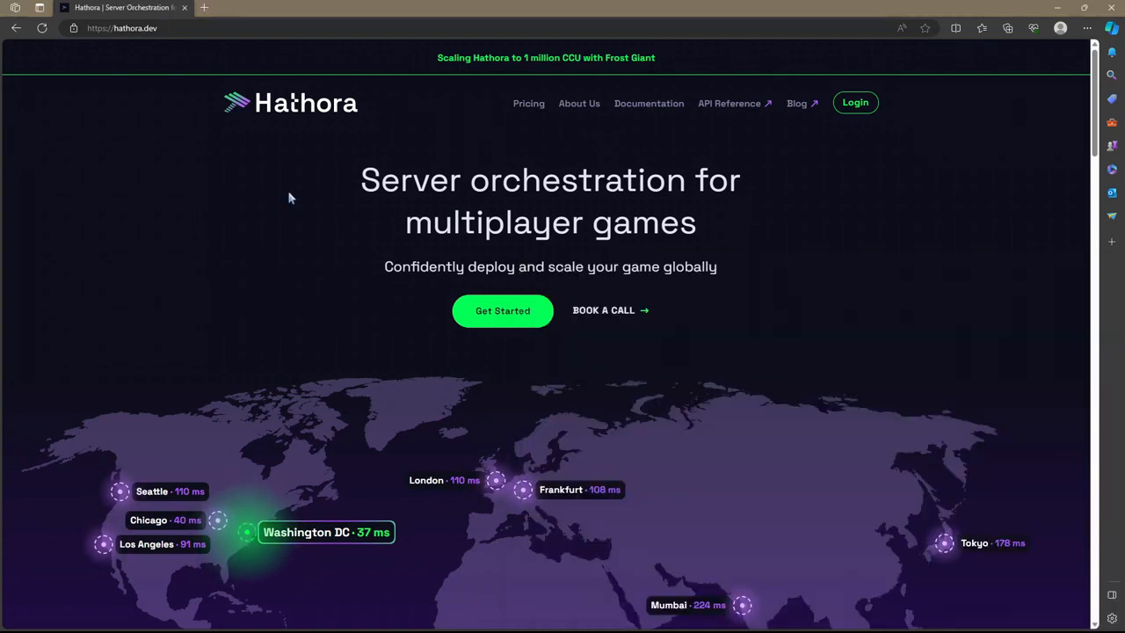
pyautogui.moveTo(854, 103)
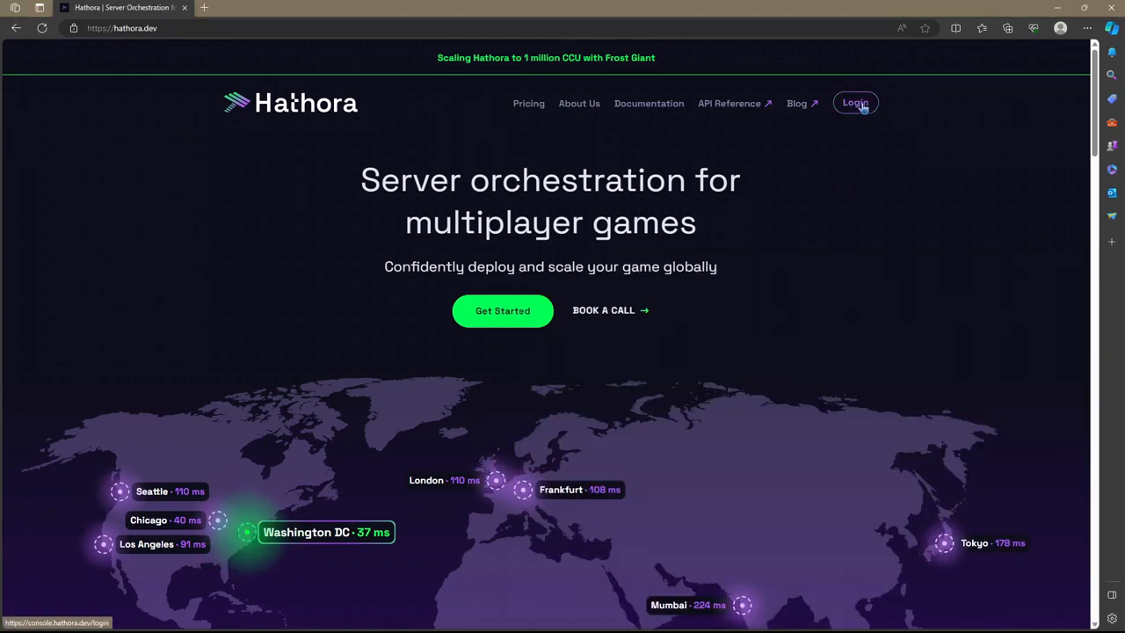
pyautogui.click(855, 103)
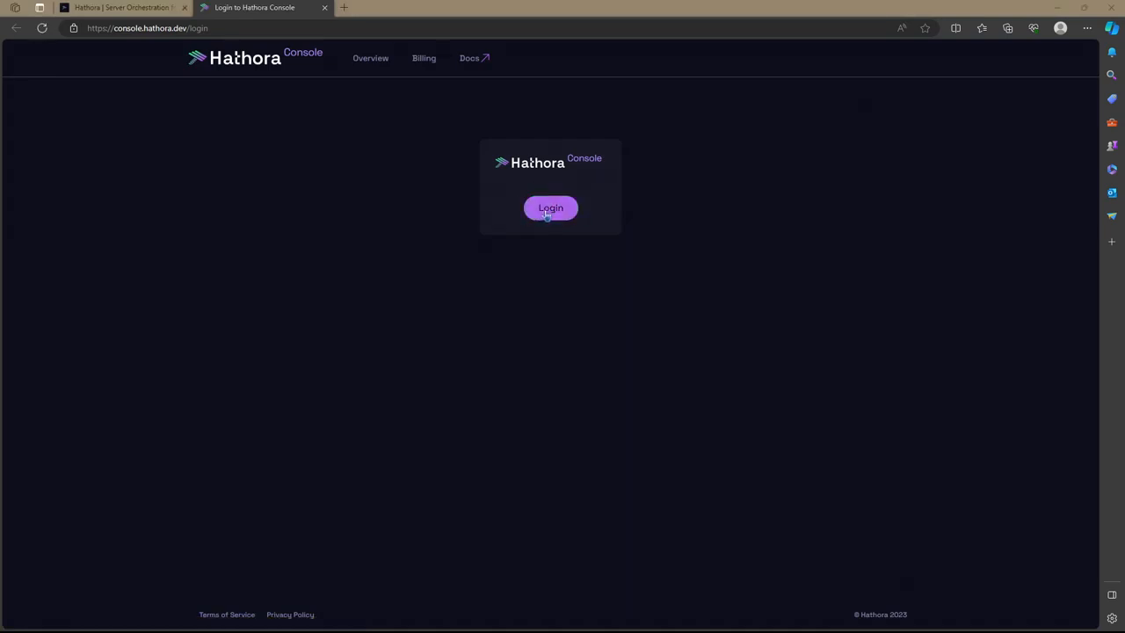
pyautogui.click(550, 208)
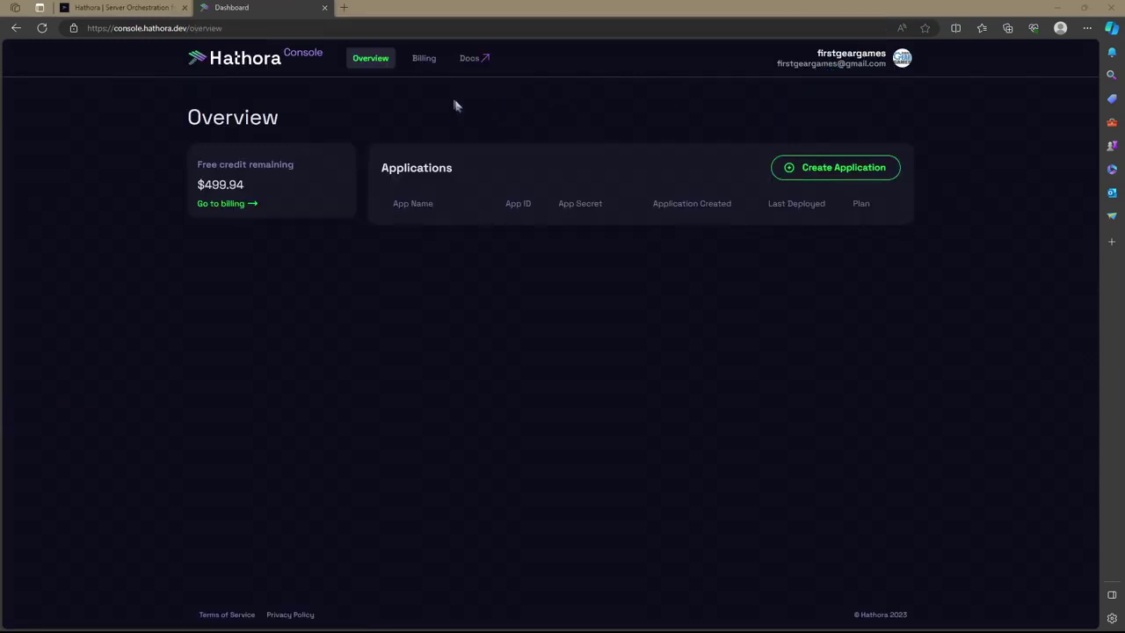
pyautogui.moveTo(295, 189)
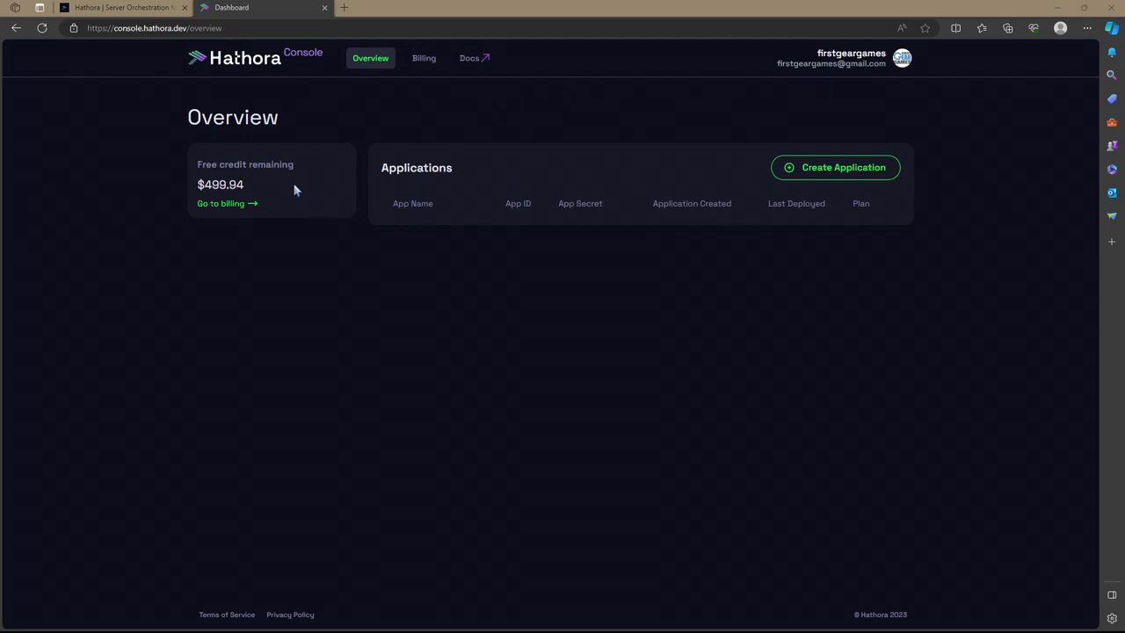
pyautogui.moveTo(293, 192)
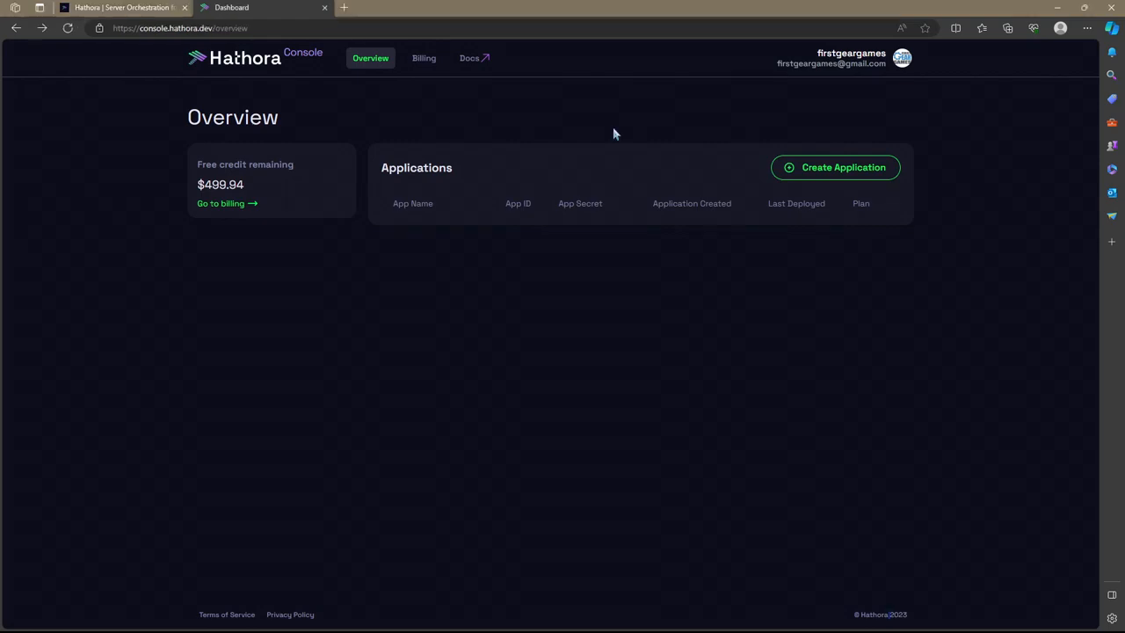
# Create a Hathora application named fishnet-test.
pyautogui.click(835, 167)
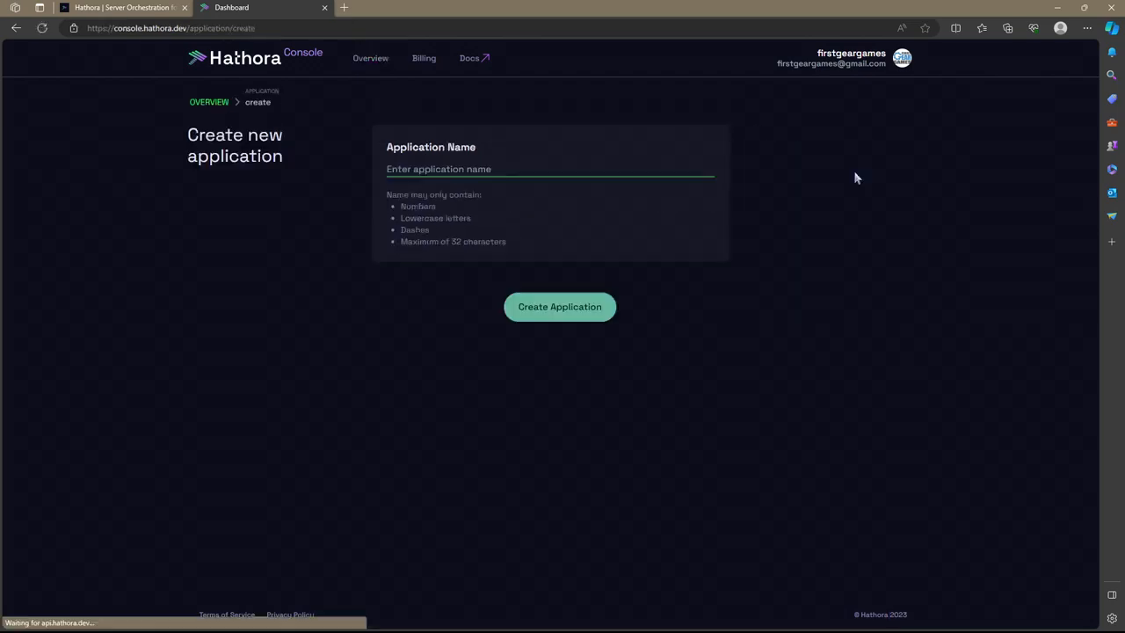
pyautogui.write('fis')
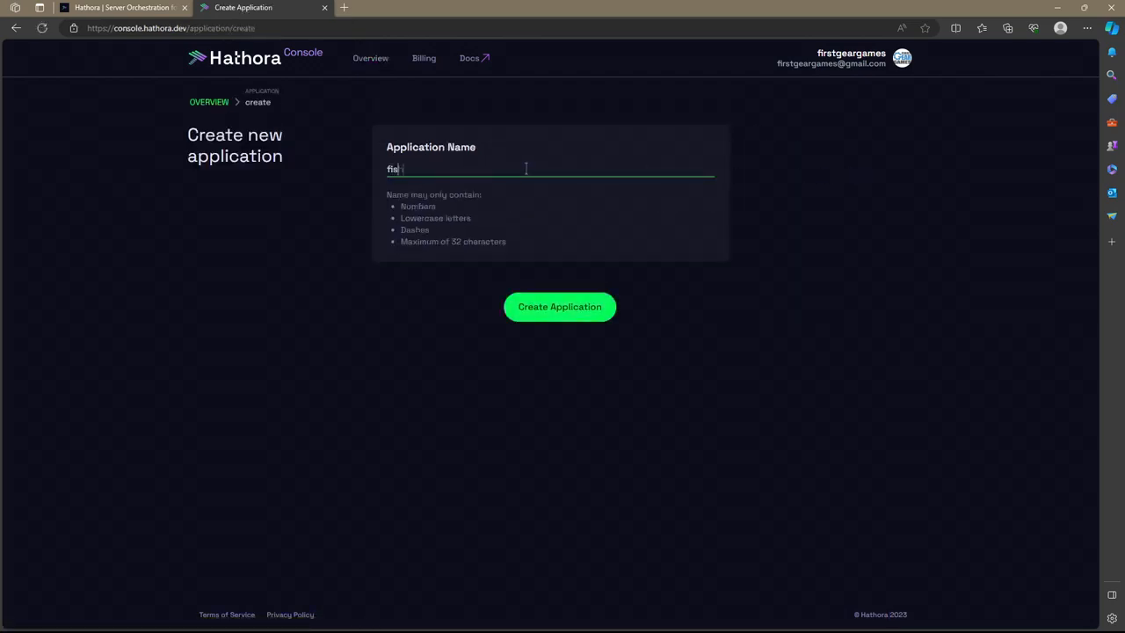
pyautogui.click(559, 306)
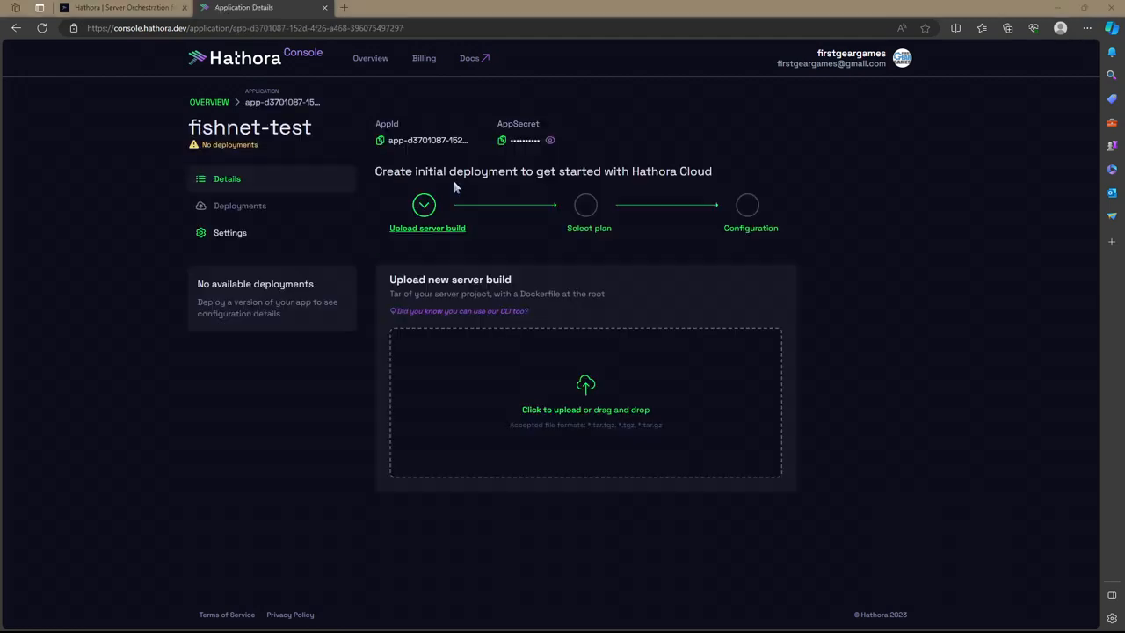
pyautogui.moveTo(576, 464)
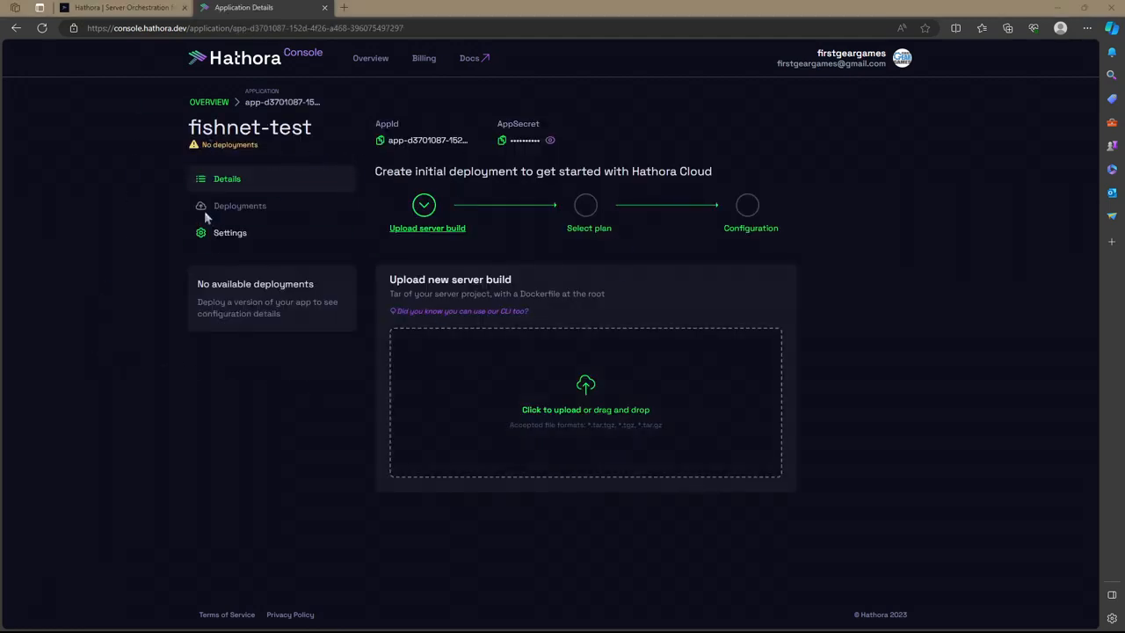
pyautogui.moveTo(126, 126)
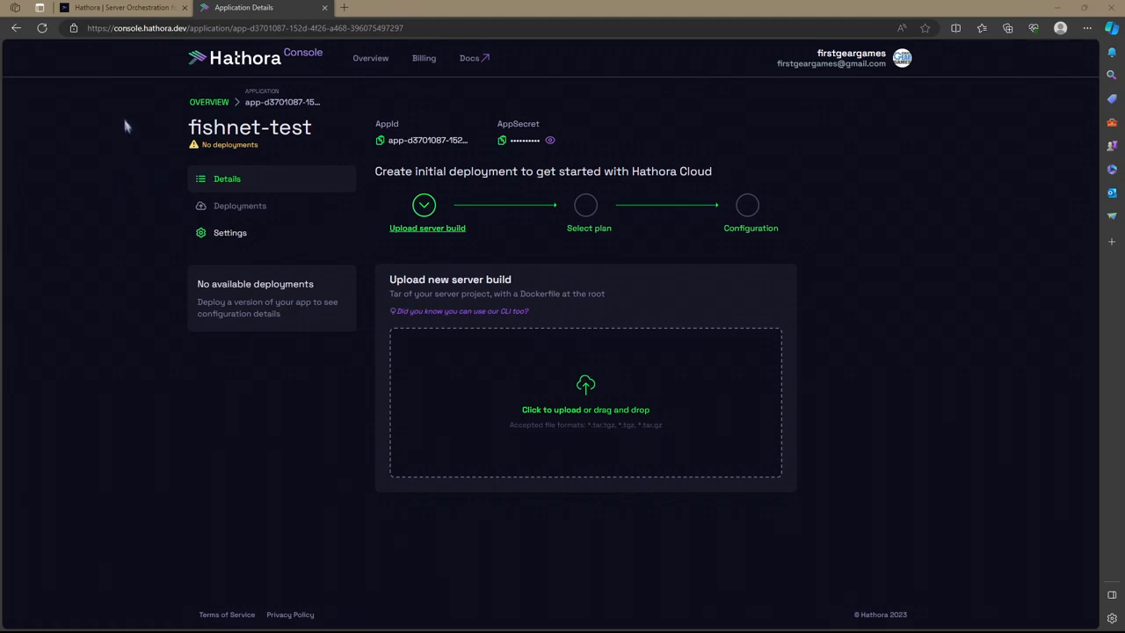
# Open the Hathora Cloud documentation's Unity beginner's tutorial.
pyautogui.click(123, 7)
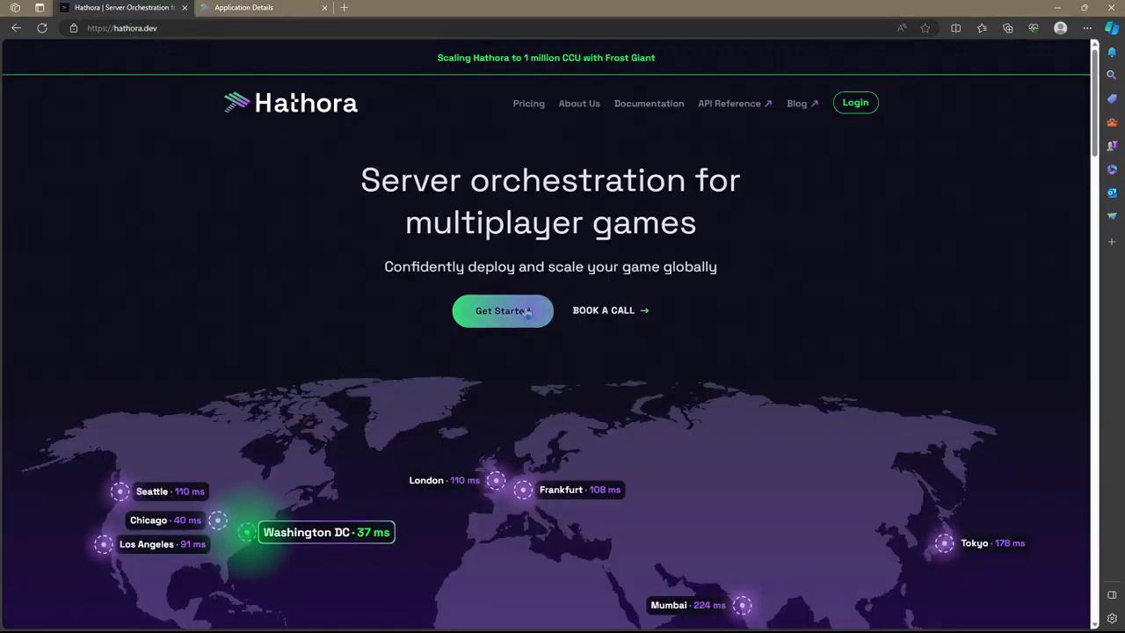
pyautogui.click(649, 103)
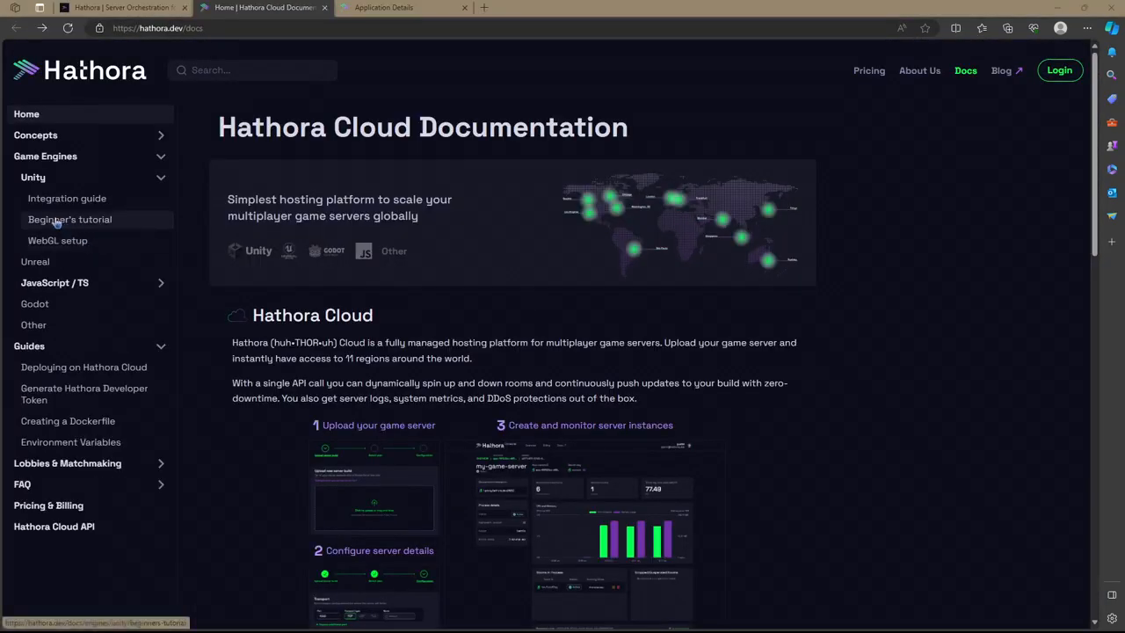
pyautogui.click(69, 218)
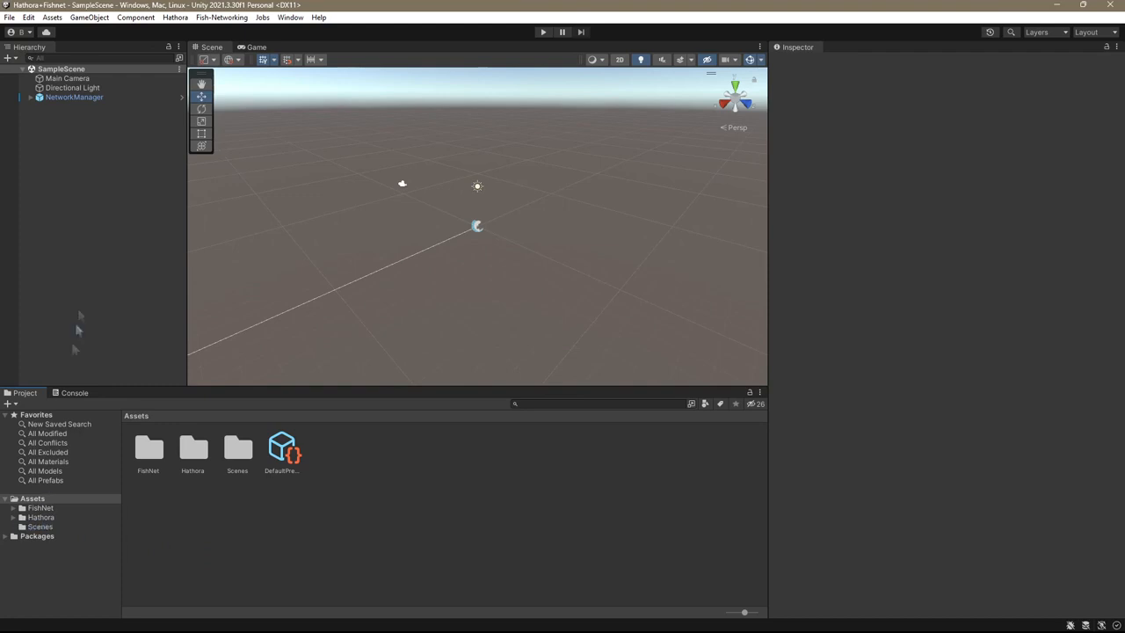
pyautogui.moveTo(215, 556)
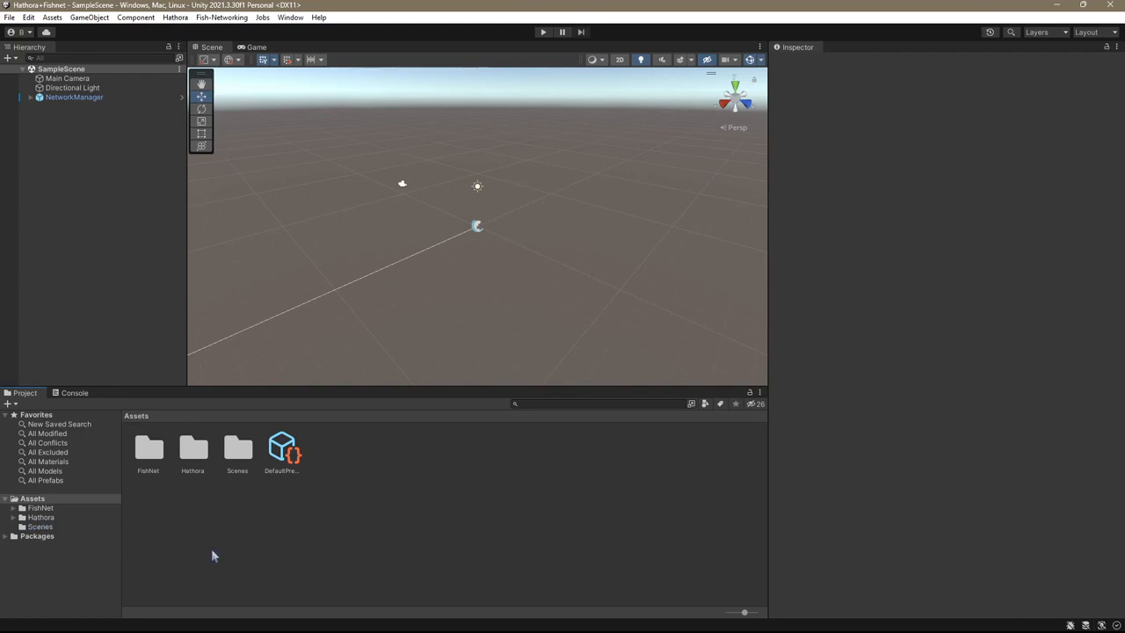
pyautogui.moveTo(348, 530)
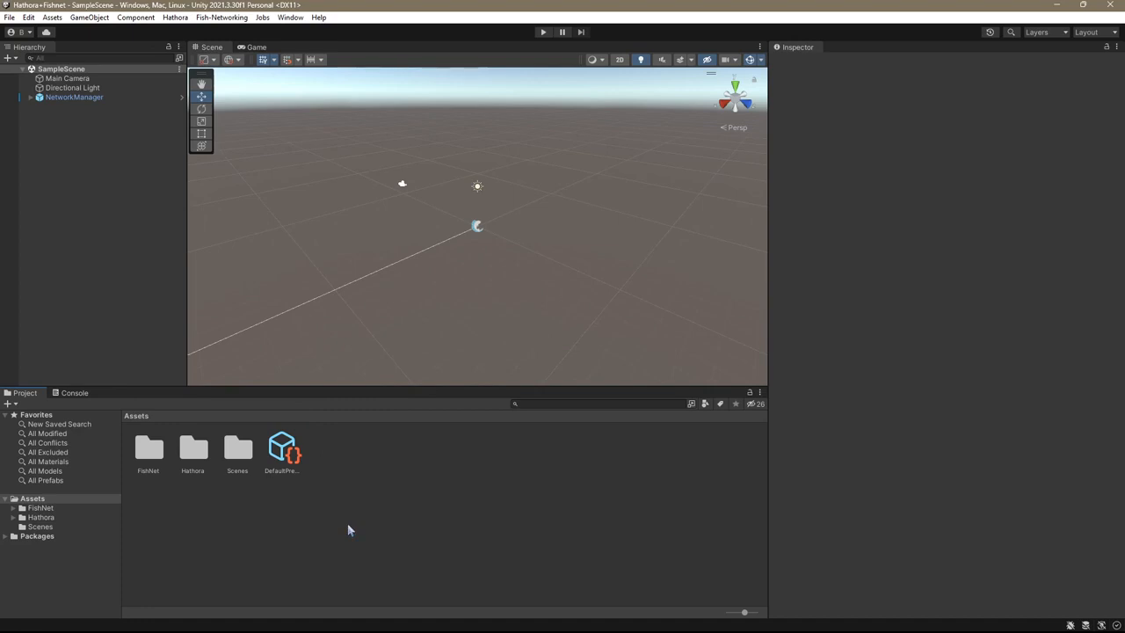
# Add a Tugboat component to NetworkManager, with DefaultPrefabObjects as the prefab collection.
pyautogui.click(78, 97)
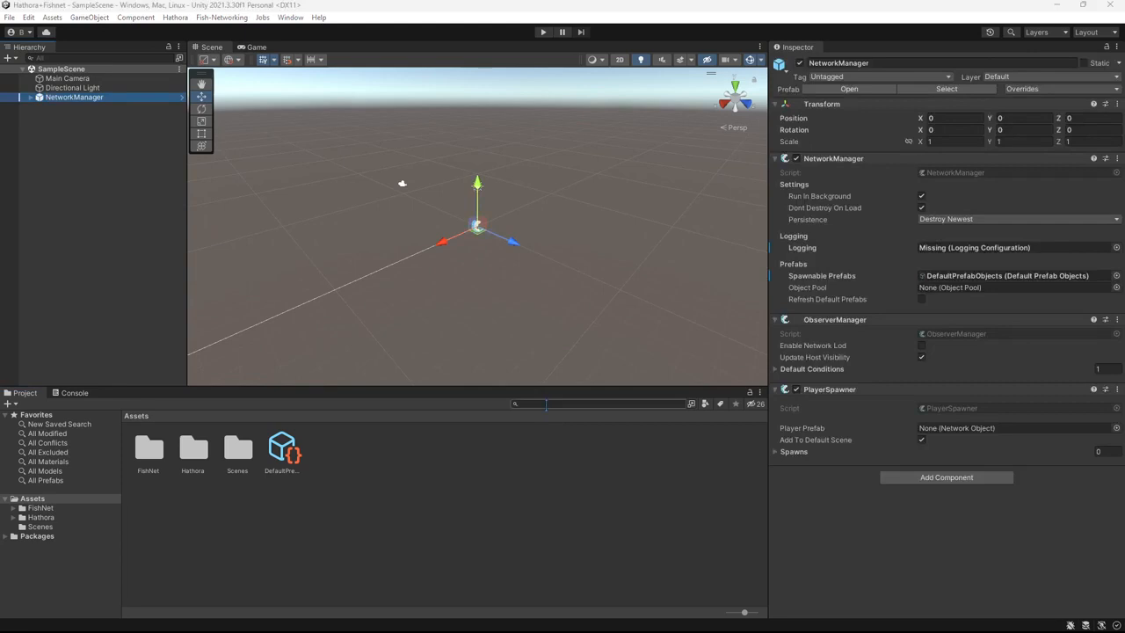
pyautogui.write('Networkmana')
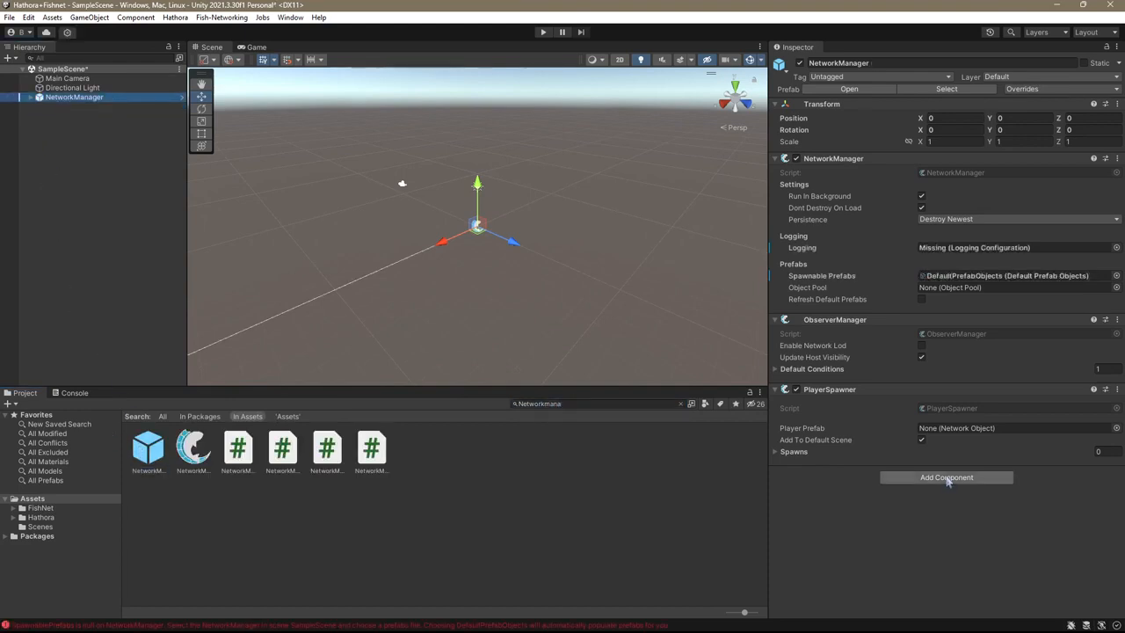
pyautogui.click(946, 478)
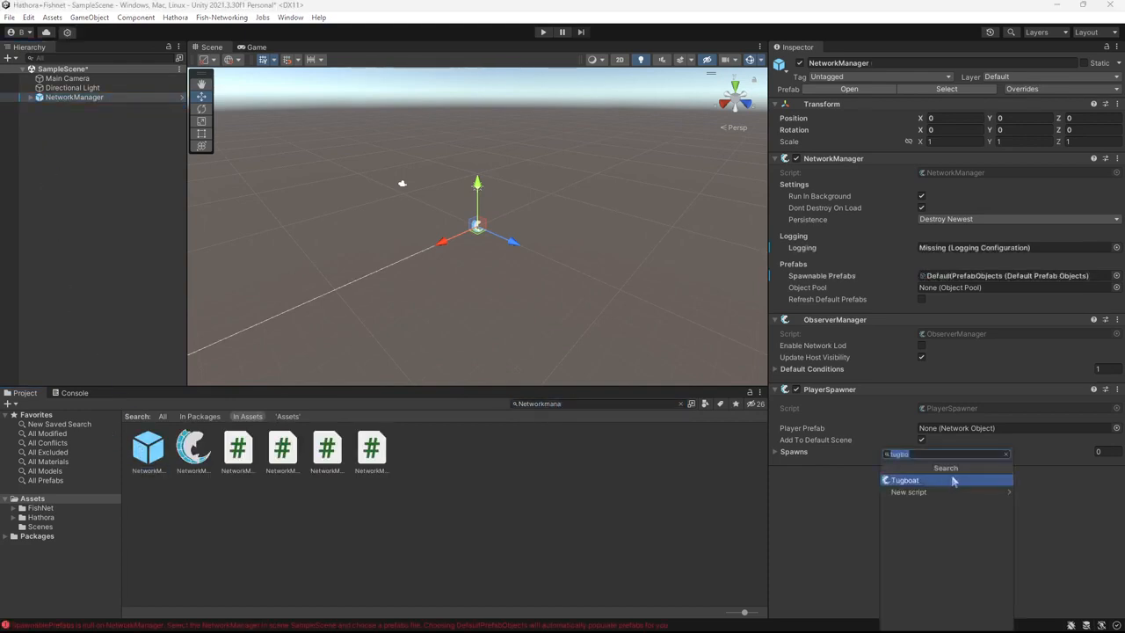
pyautogui.click(903, 480)
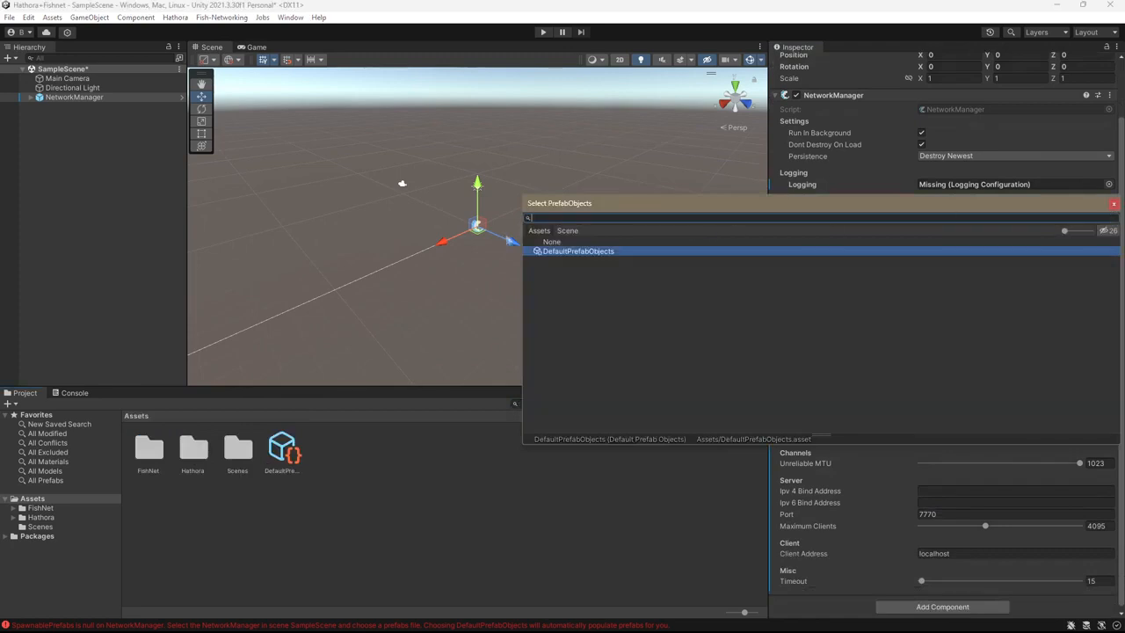
pyautogui.click(575, 251)
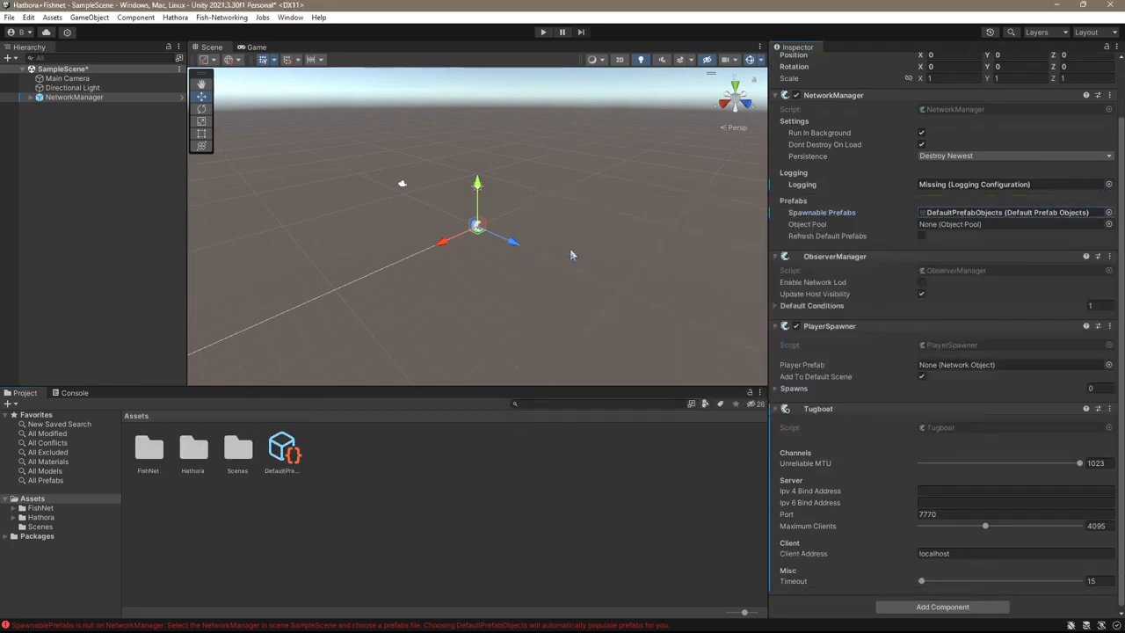
pyautogui.click(175, 17)
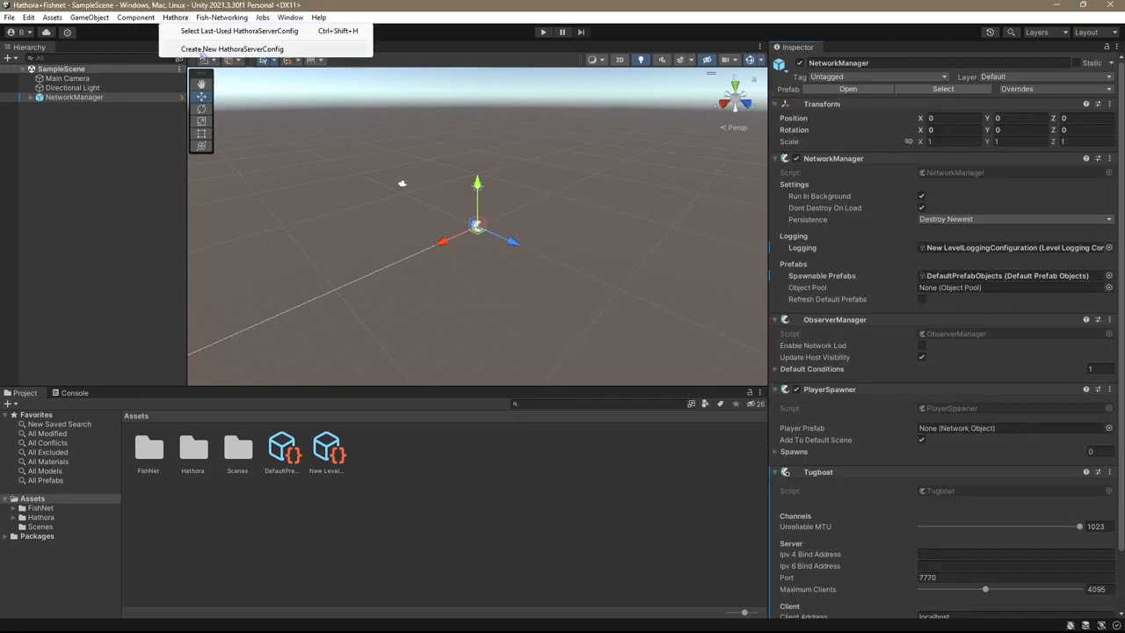
# Create a Hathora Server Config asset and start Hathora Cloud login from its Inspector.
pyautogui.click(232, 49)
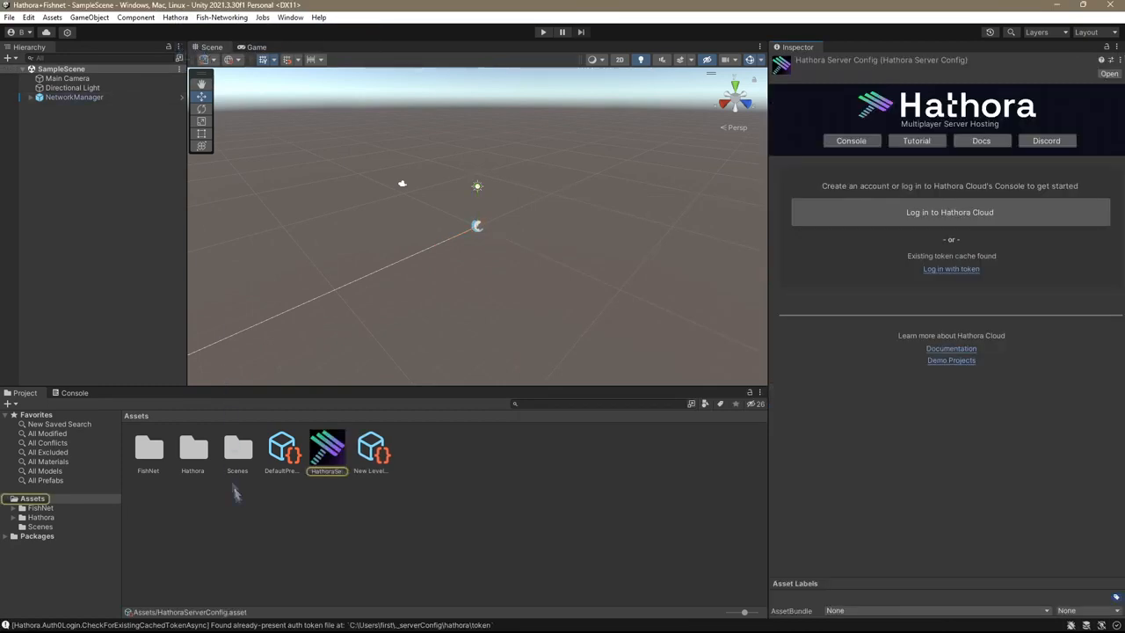
pyautogui.click(29, 499)
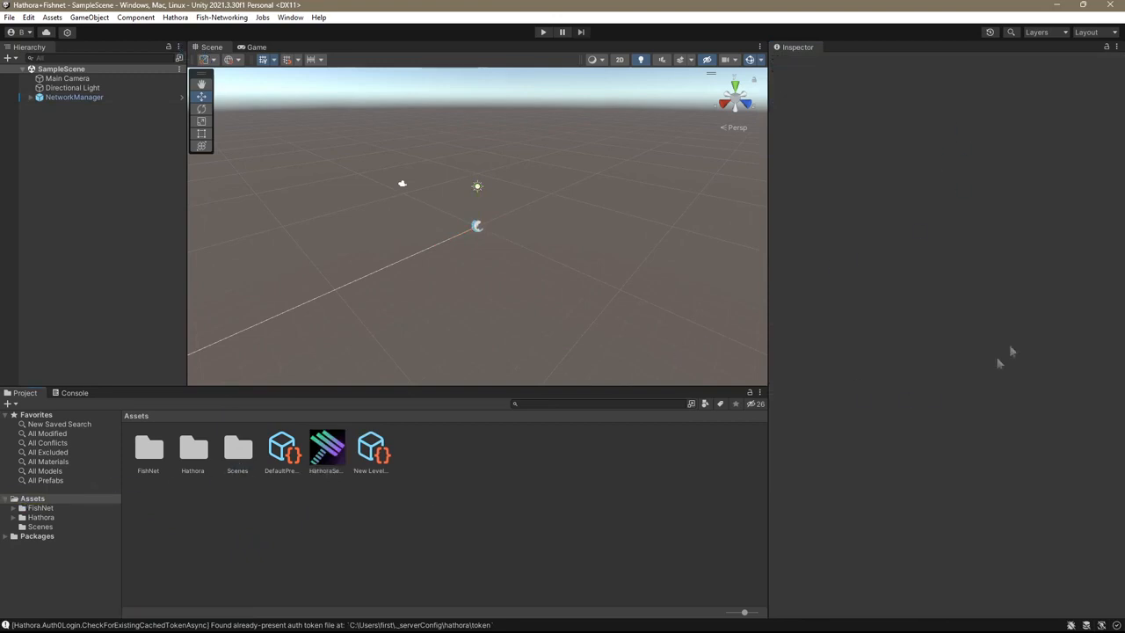
pyautogui.click(327, 449)
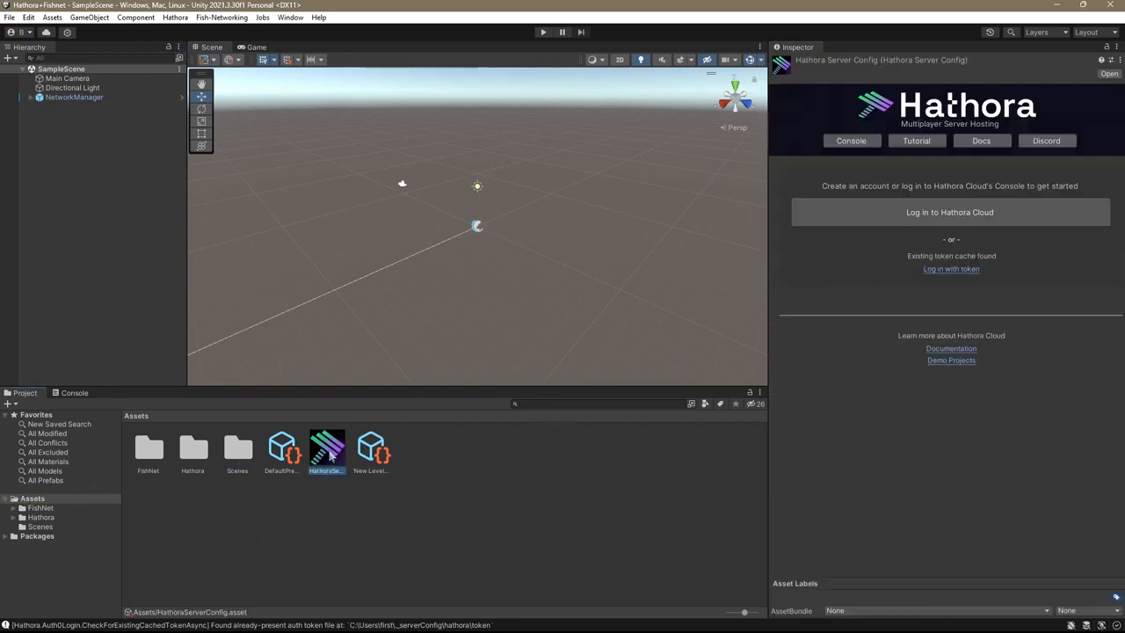
pyautogui.moveTo(882, 289)
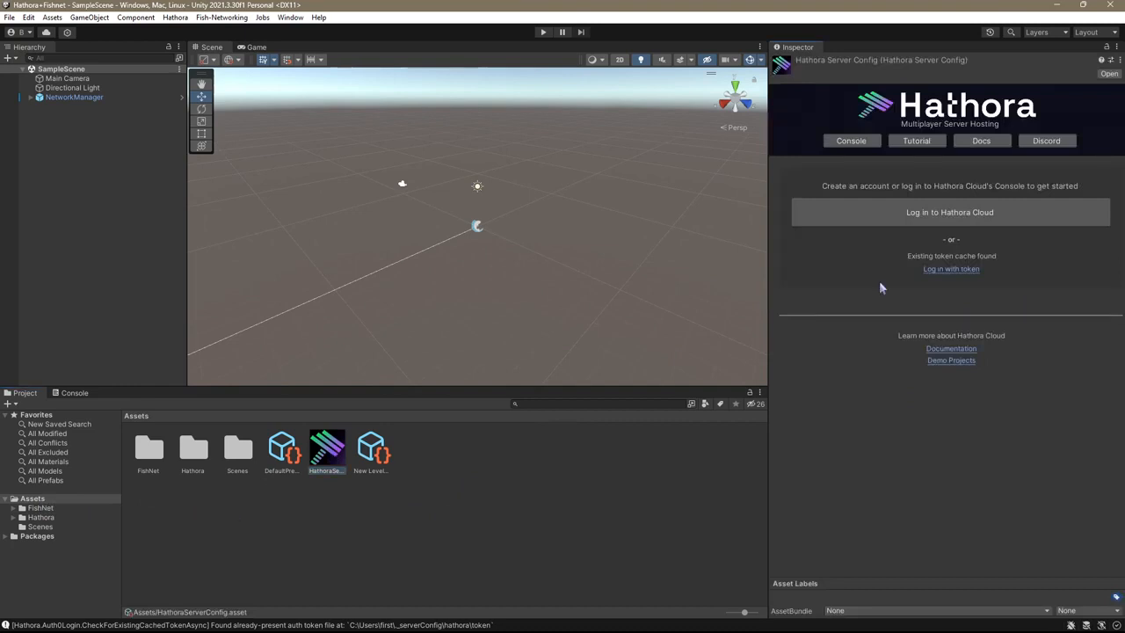
pyautogui.moveTo(921, 212)
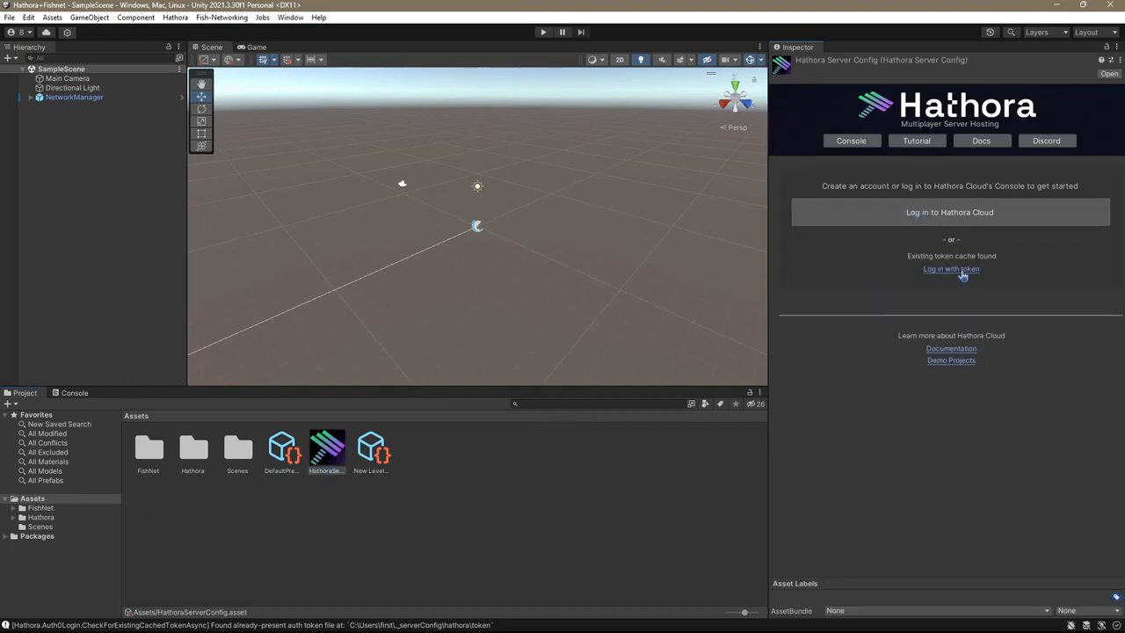
pyautogui.moveTo(944, 238)
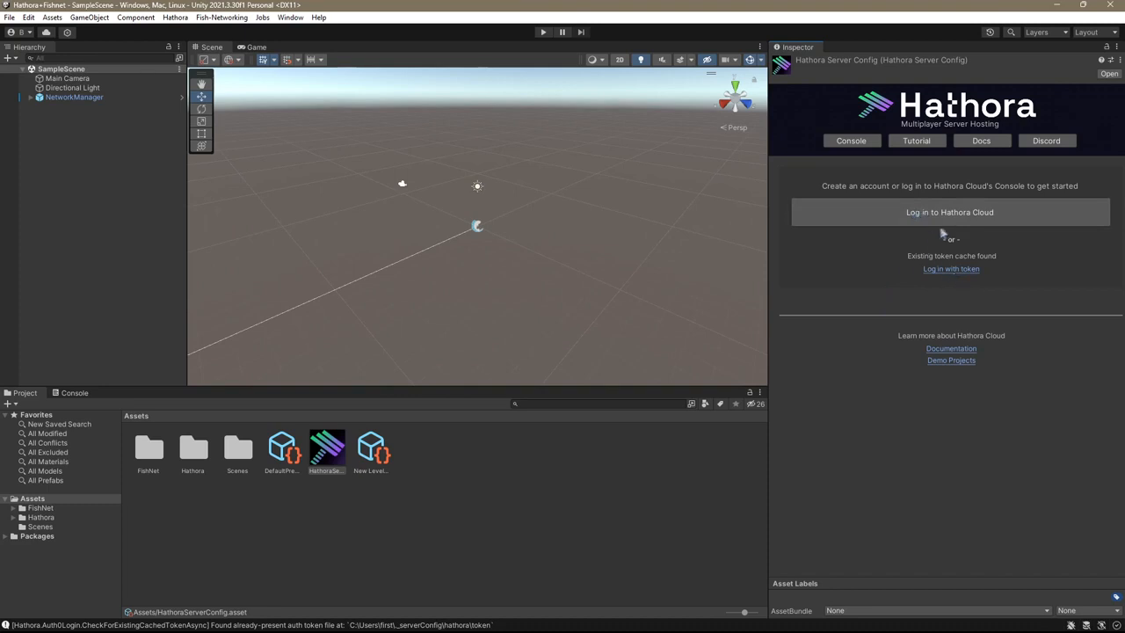
pyautogui.click(949, 212)
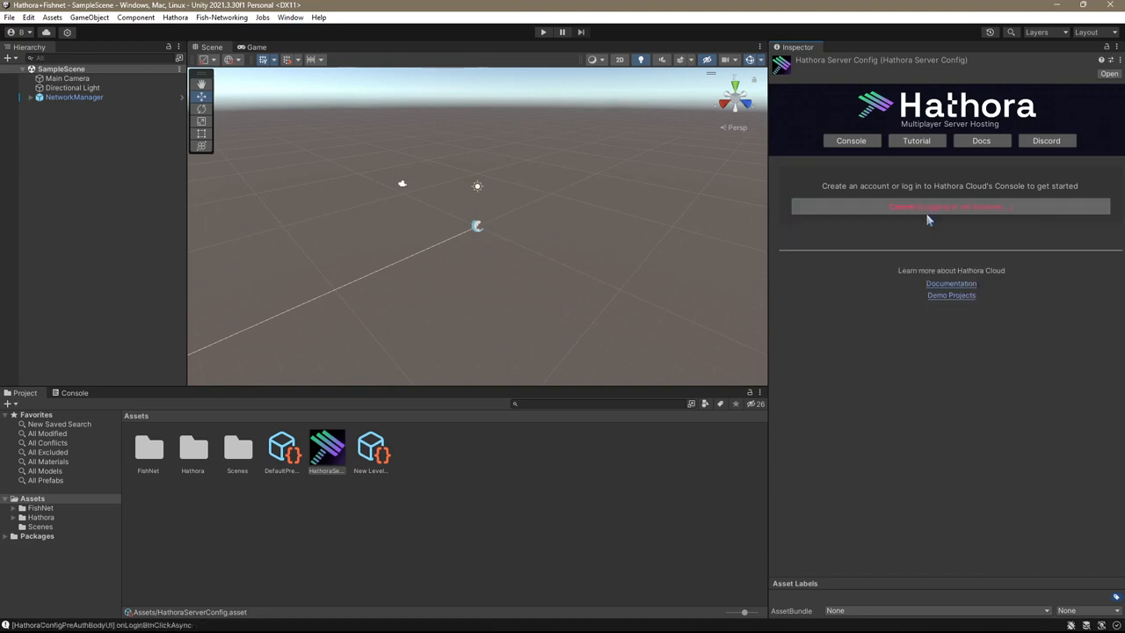
pyautogui.click(951, 207)
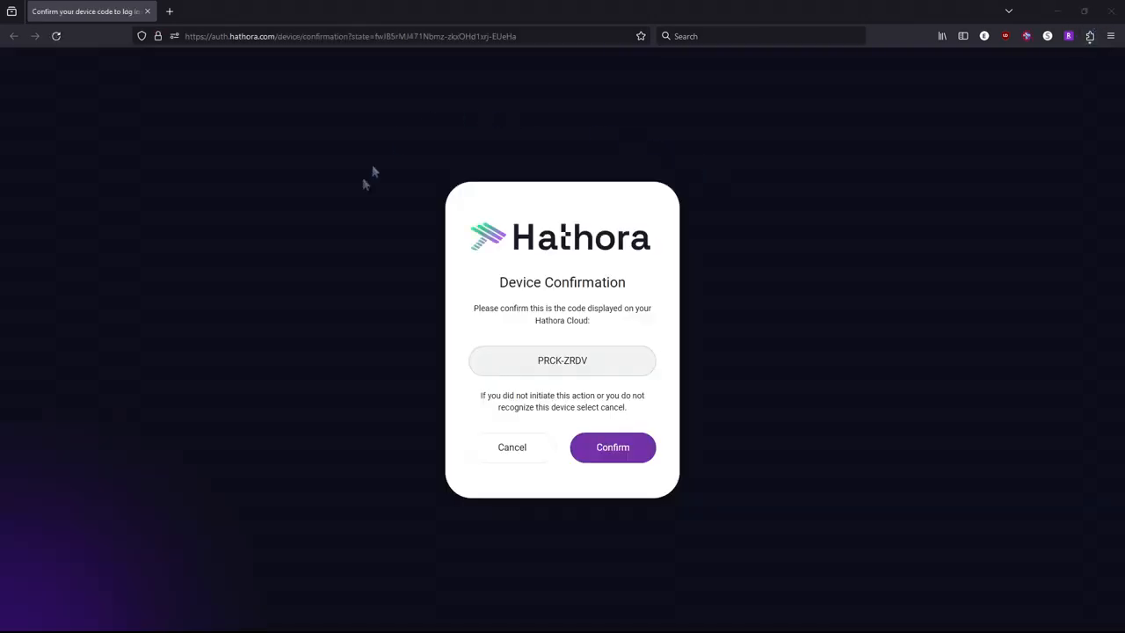
pyautogui.moveTo(755, 363)
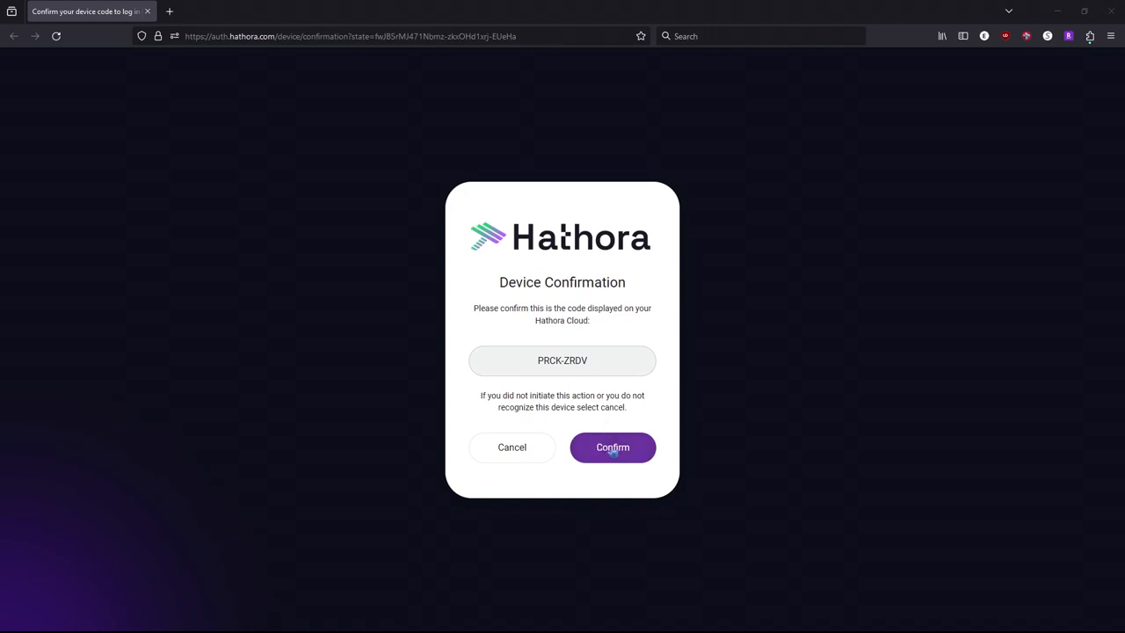
pyautogui.click(612, 448)
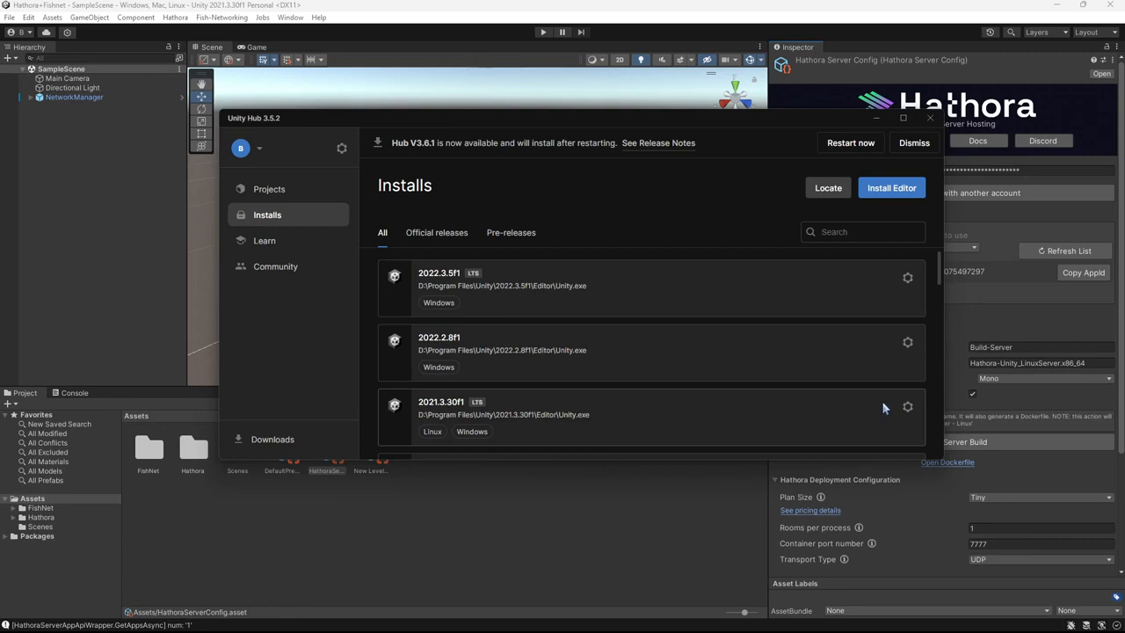
pyautogui.moveTo(873, 407)
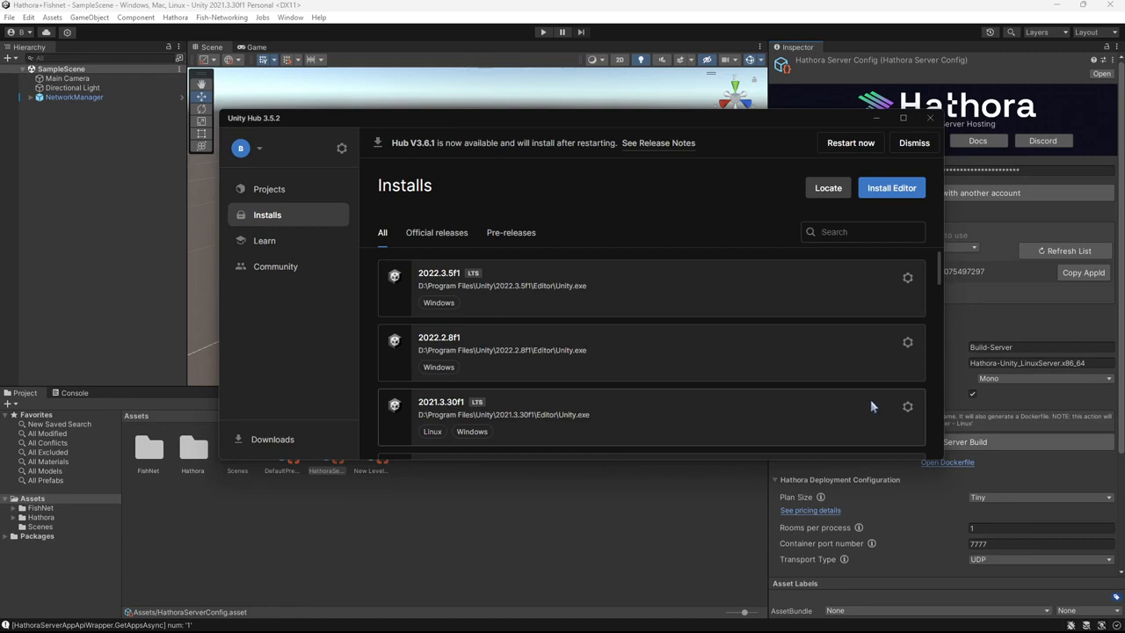
pyautogui.moveTo(885, 412)
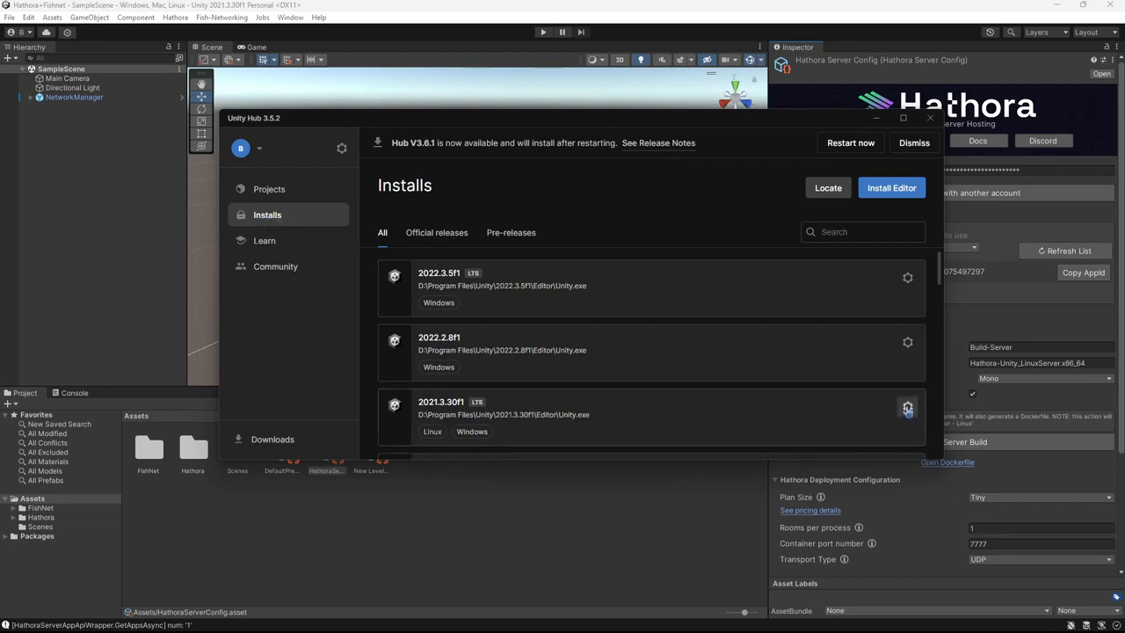
# Check the Unity 2021.3.30f1 module list for installed Linux Build and Dedicated Server support.
pyautogui.click(906, 408)
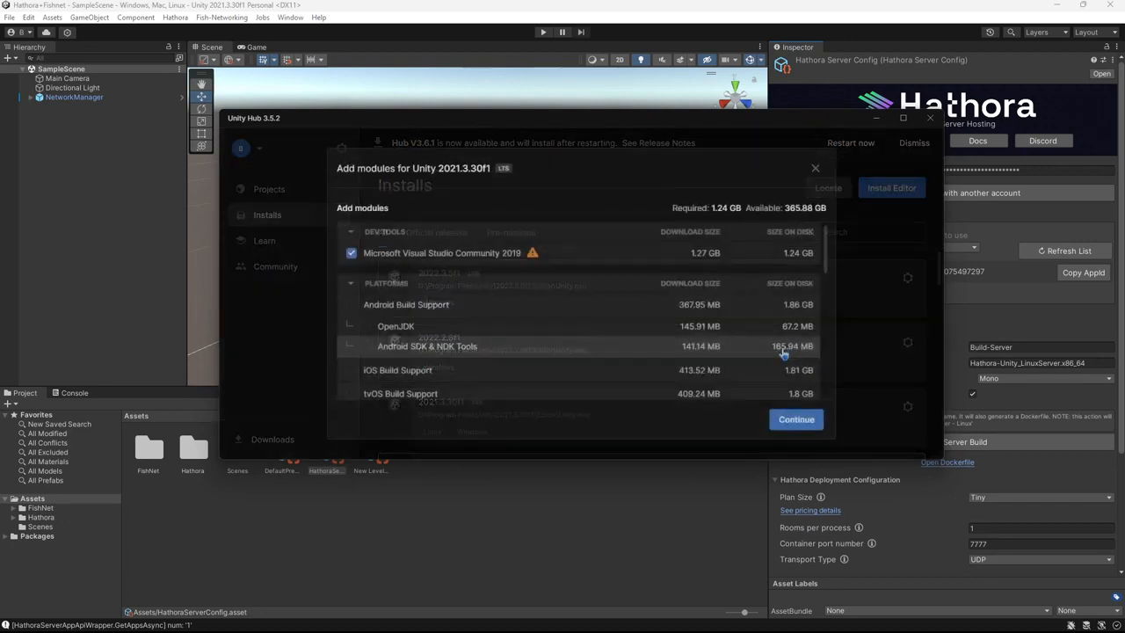
pyautogui.scroll(-3)
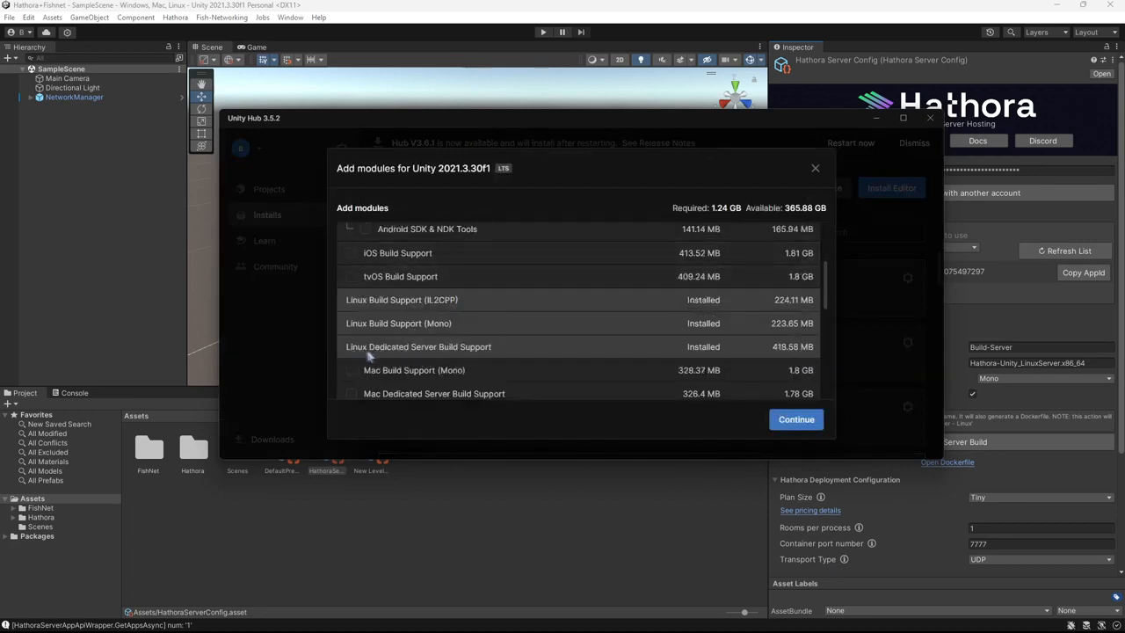
pyautogui.moveTo(367, 334)
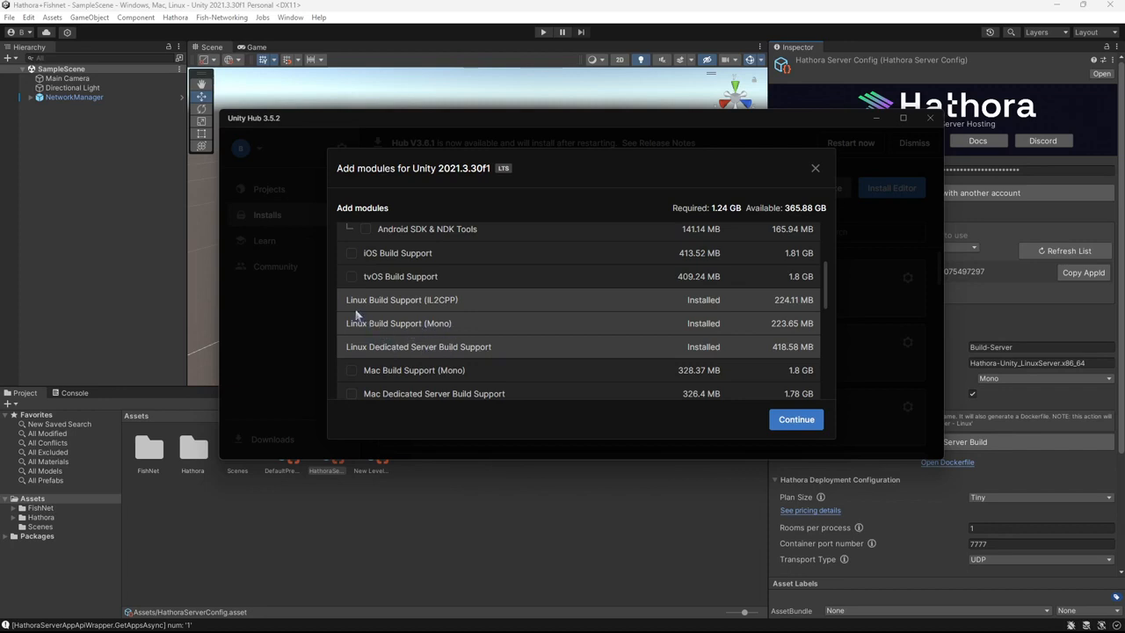
pyautogui.moveTo(422, 308)
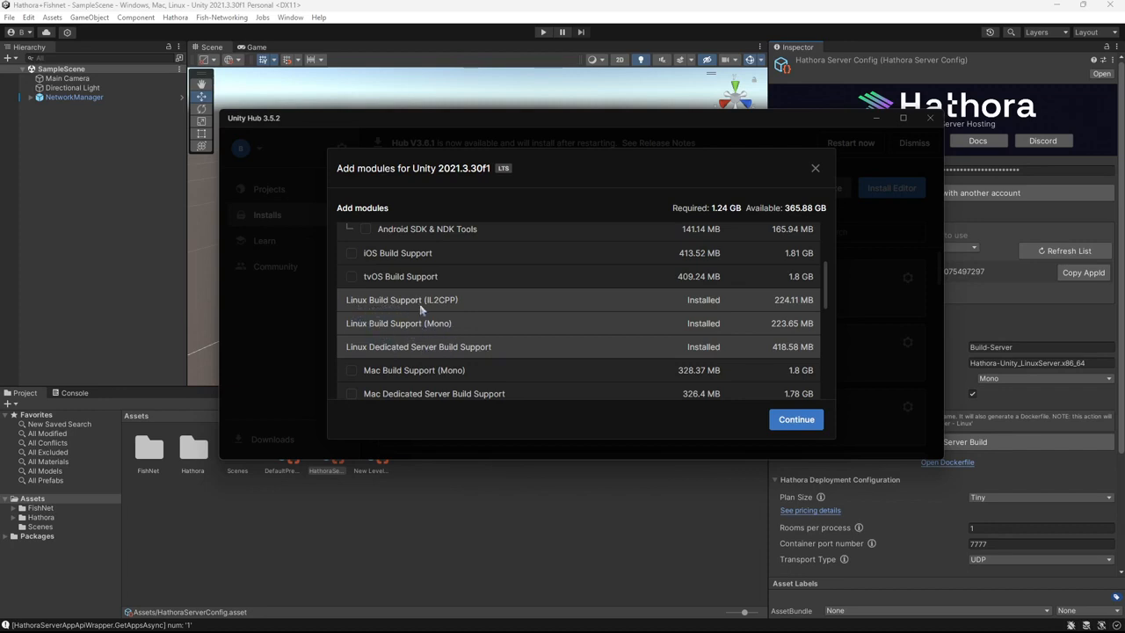
pyautogui.click(815, 168)
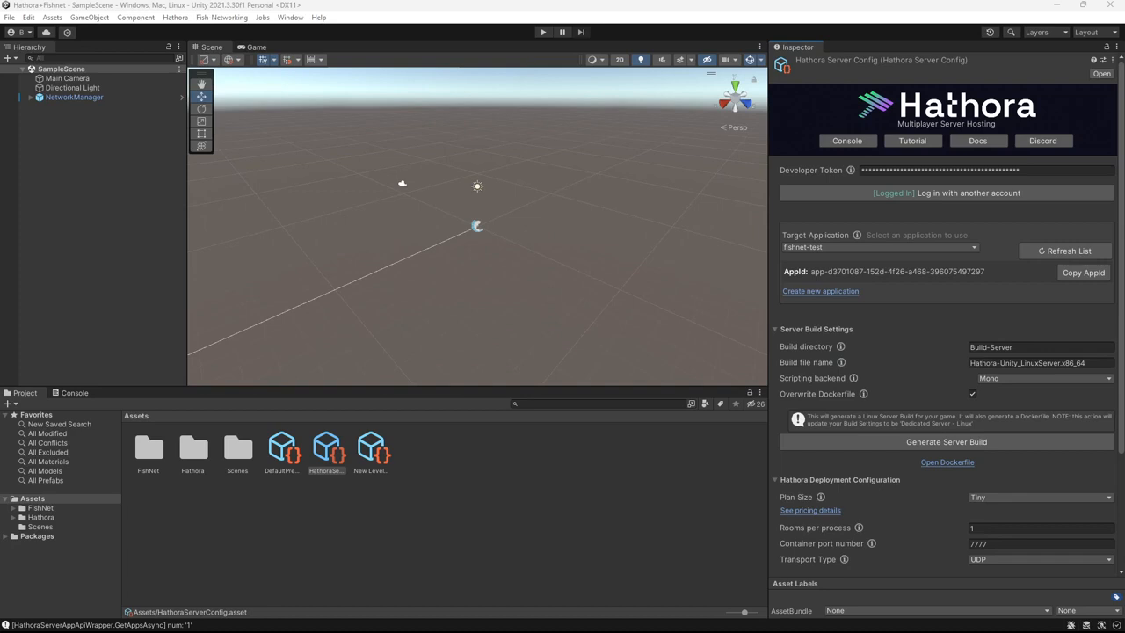
pyautogui.moveTo(879, 84)
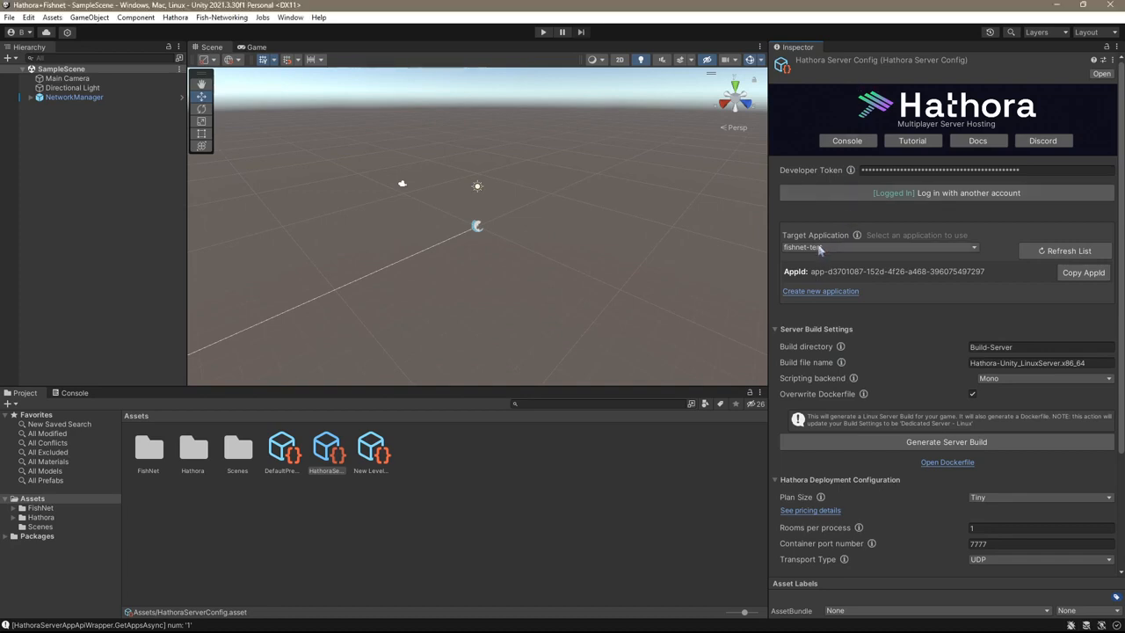
pyautogui.click(879, 247)
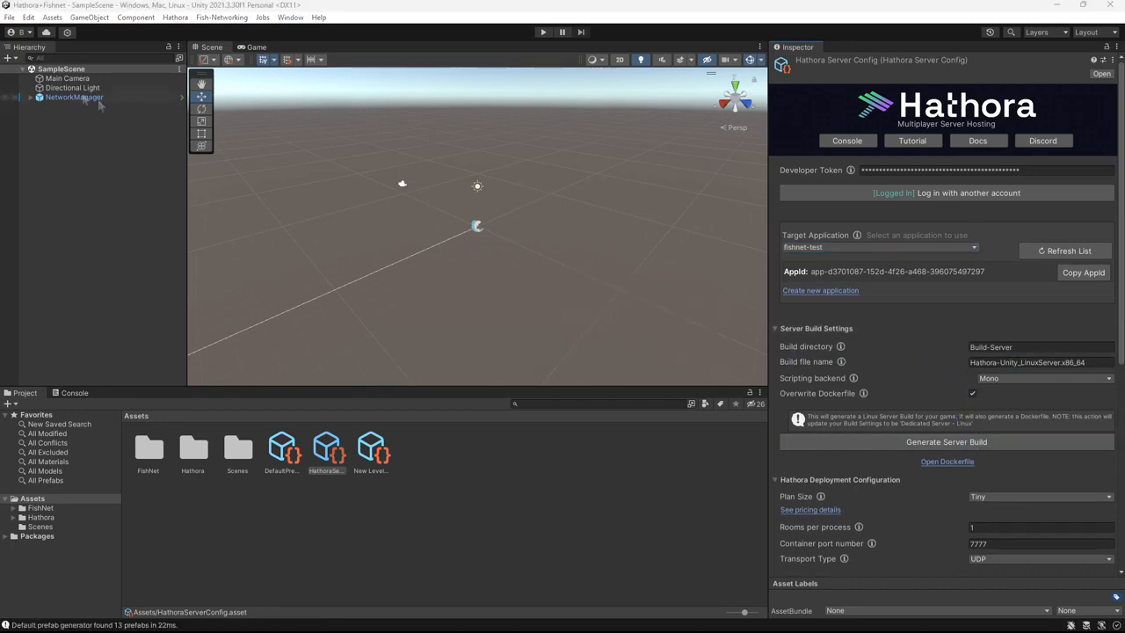
# Open File > Build Settings to view platforms including Linux and Dedicated Server.
pyautogui.click(11, 17)
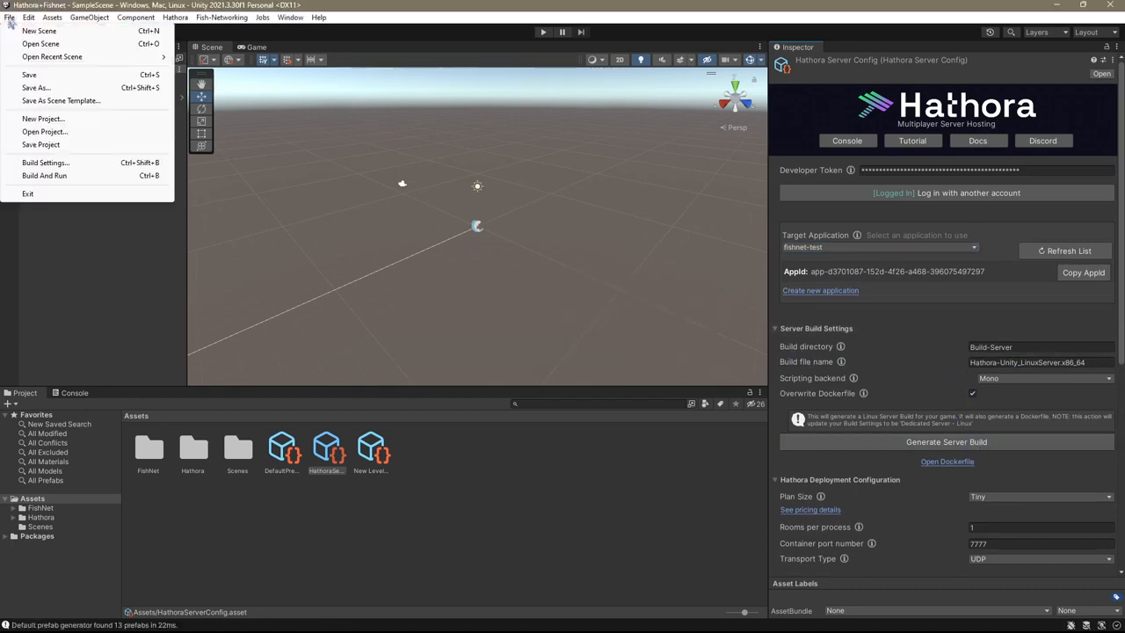
pyautogui.click(44, 162)
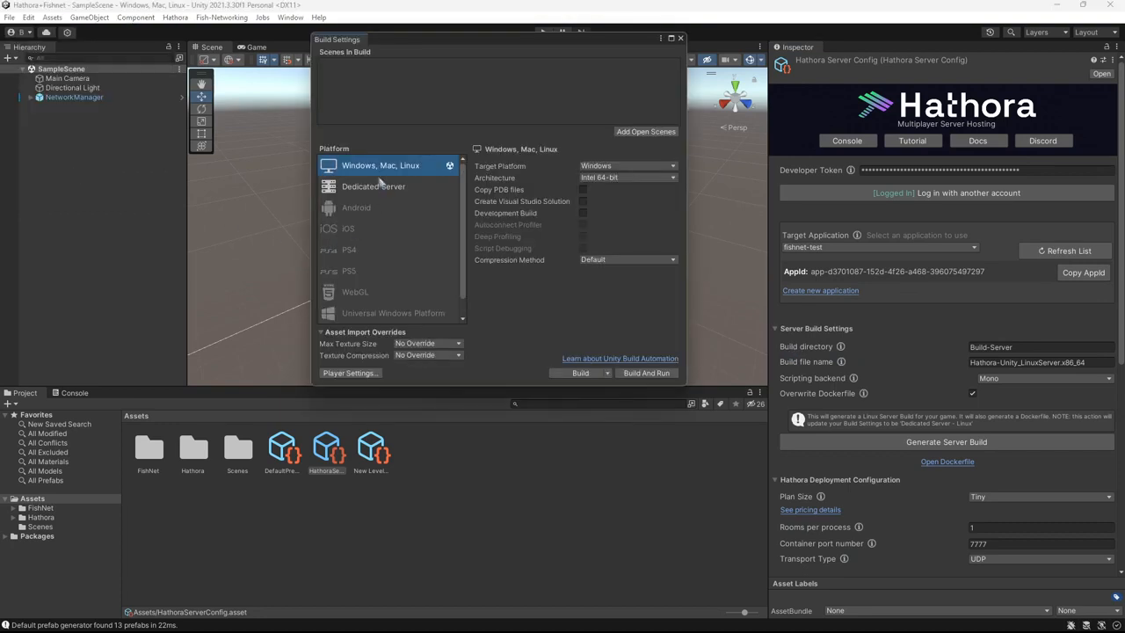
pyautogui.moveTo(357, 176)
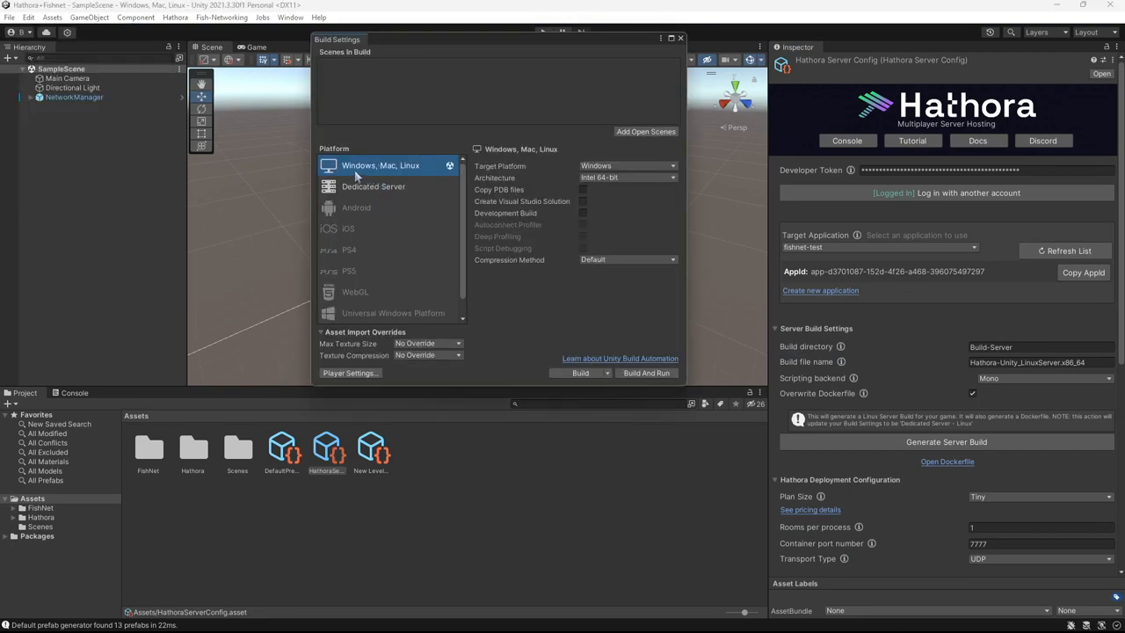
pyautogui.moveTo(393, 174)
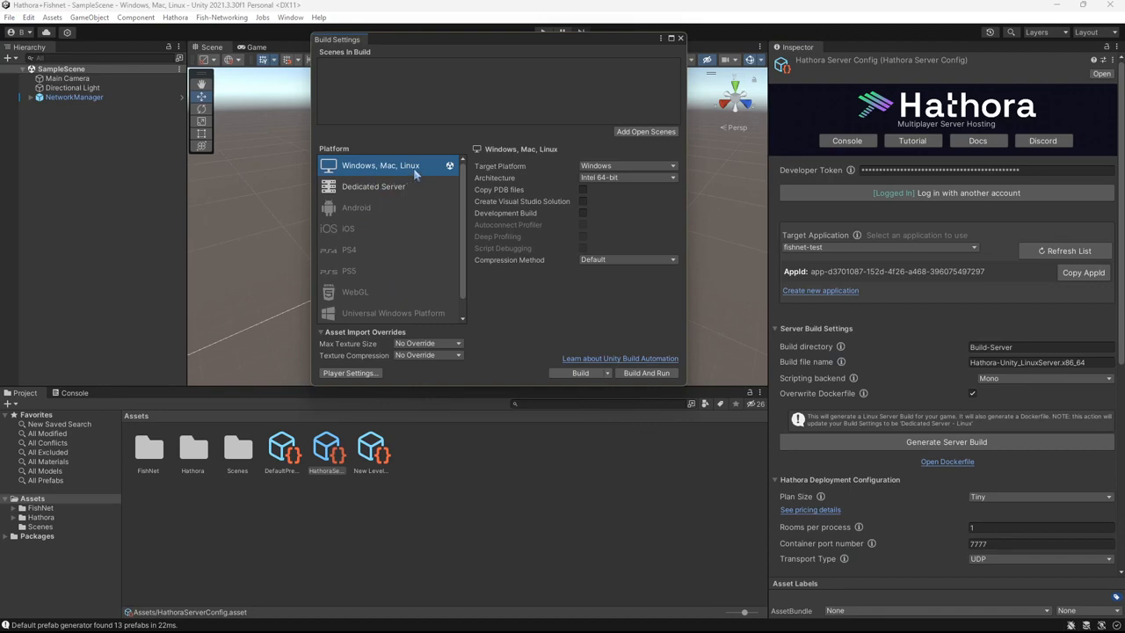
pyautogui.moveTo(357, 187)
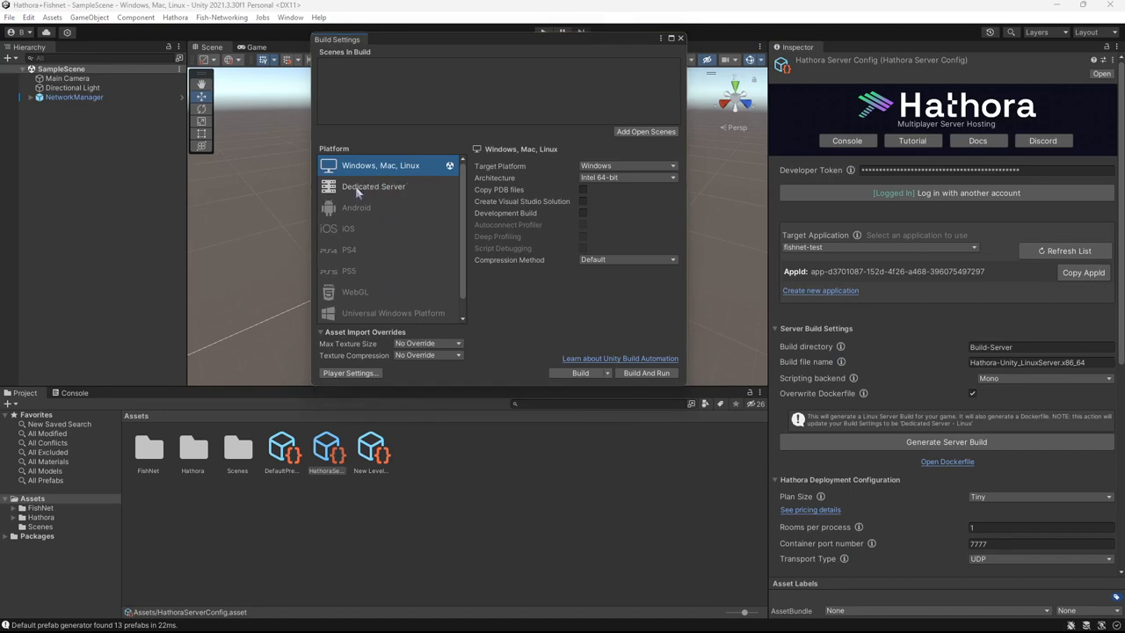
pyautogui.moveTo(374, 170)
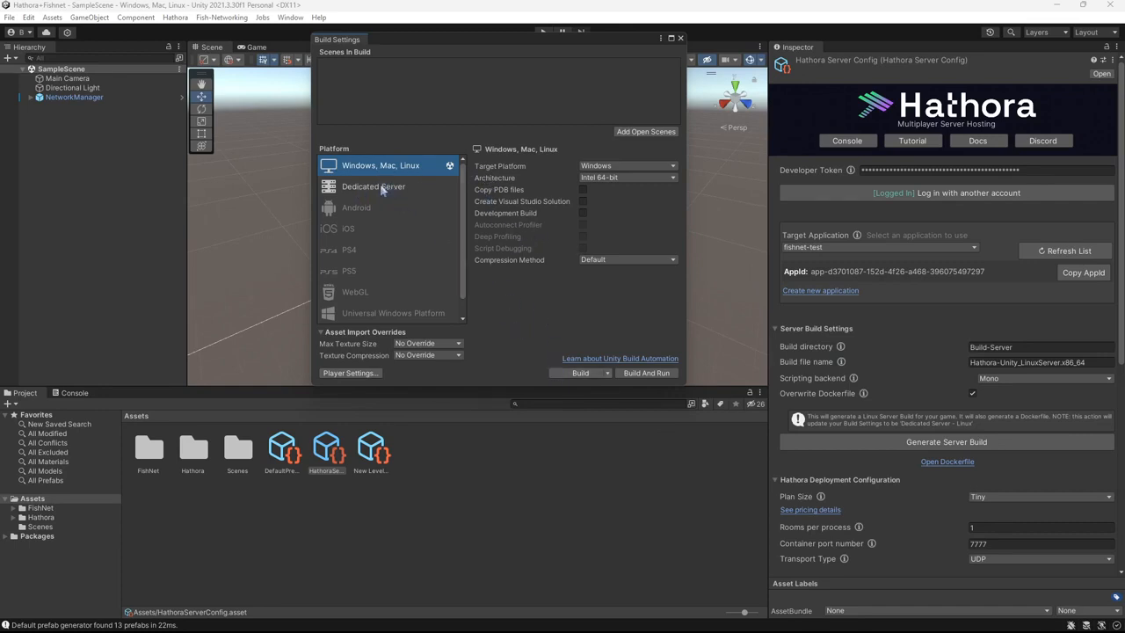
pyautogui.moveTo(388, 170)
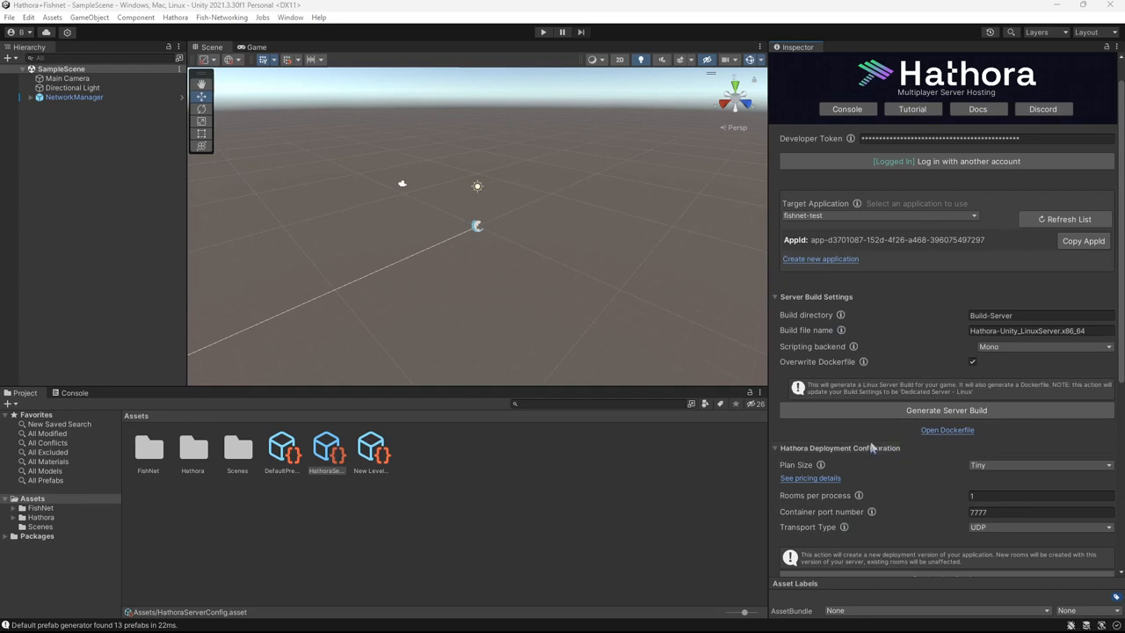
# Set the container port to 7770 and deploy the server to Hathora Cloud.
pyautogui.scroll(-3)
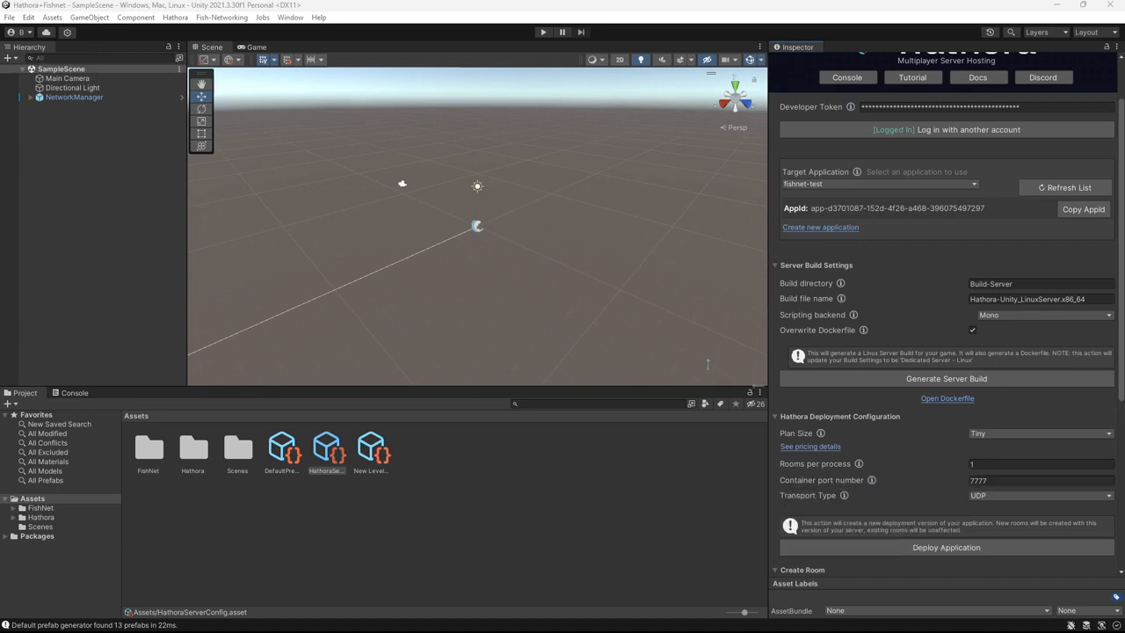
pyautogui.click(75, 98)
pyautogui.write('7770')
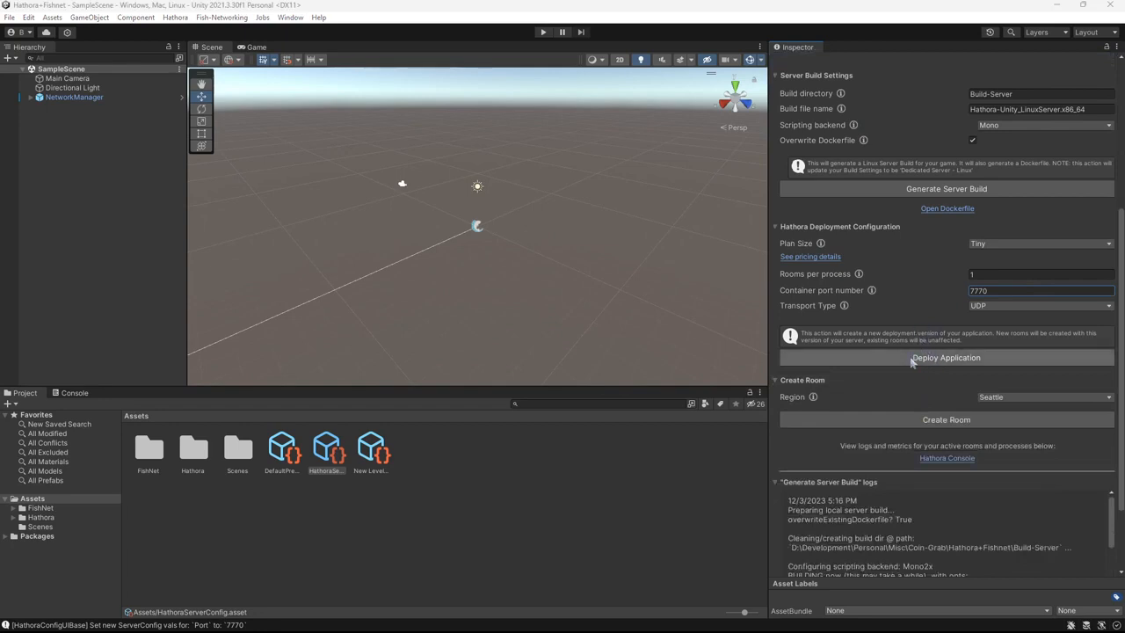
pyautogui.click(946, 357)
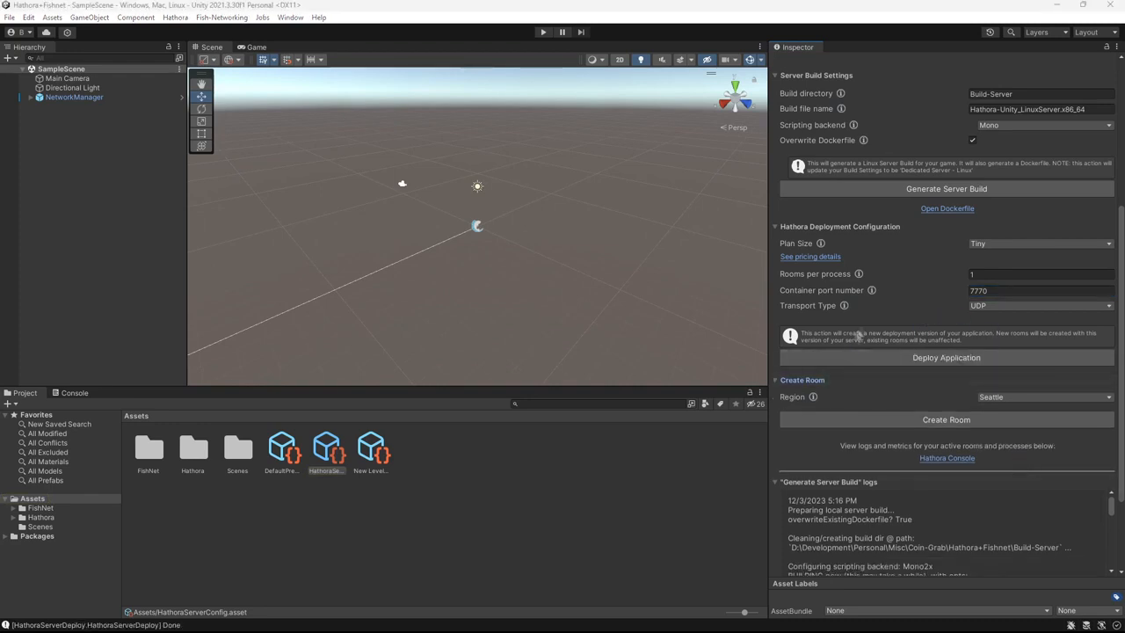
pyautogui.moveTo(876, 337)
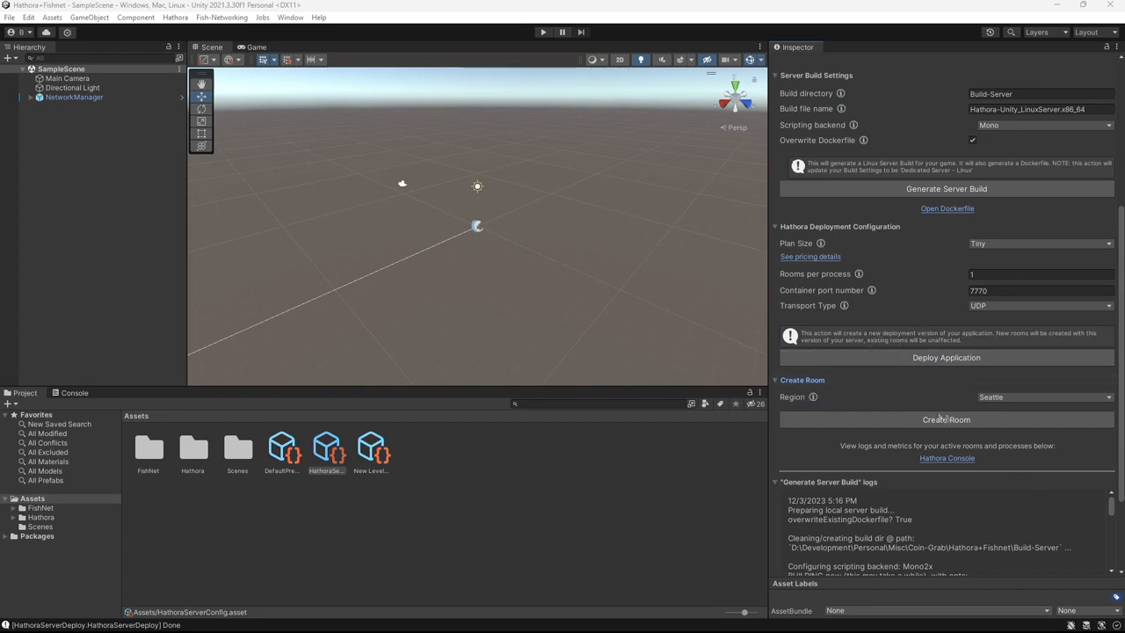
# Create a Hathora room in the Seattle region from the Create Room section.
pyautogui.click(1042, 397)
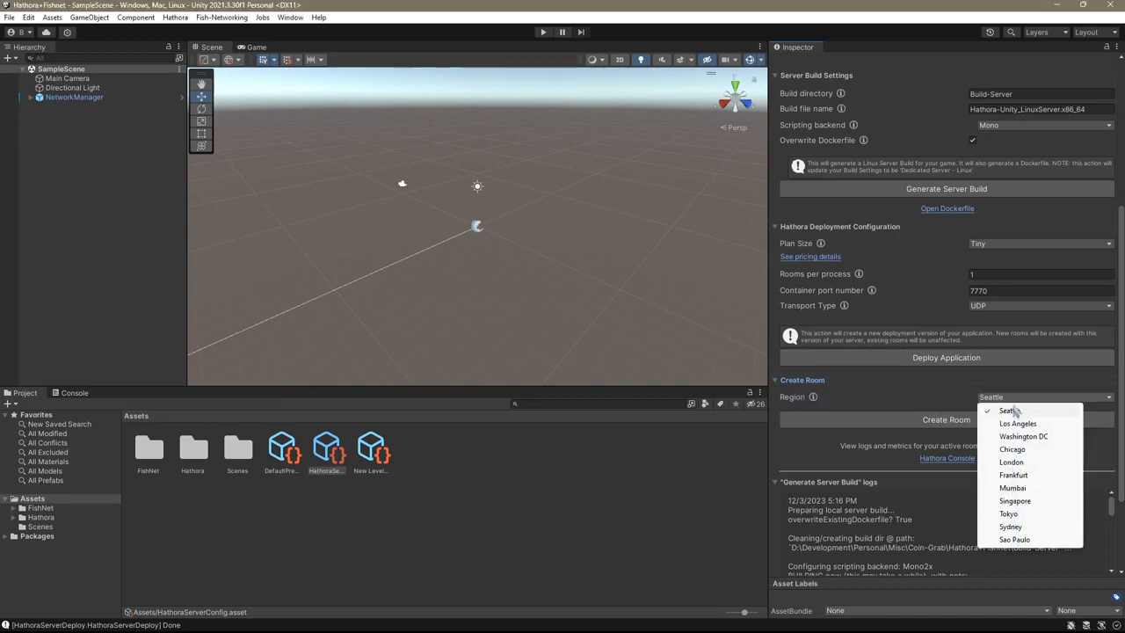
pyautogui.click(1010, 411)
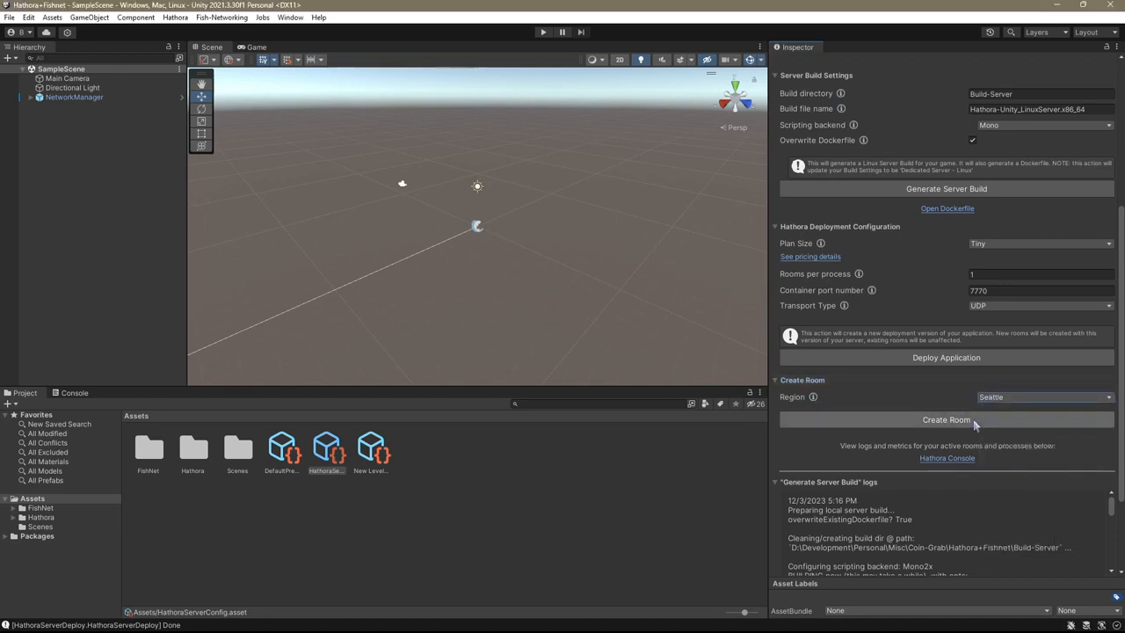
pyautogui.click(946, 419)
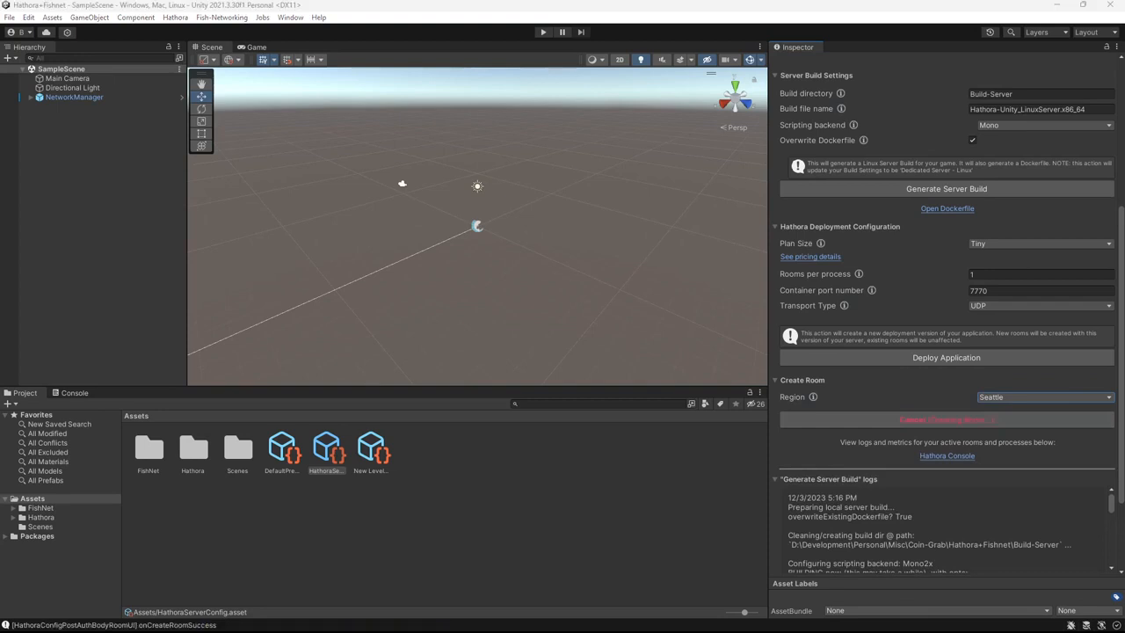
pyautogui.click(946, 419)
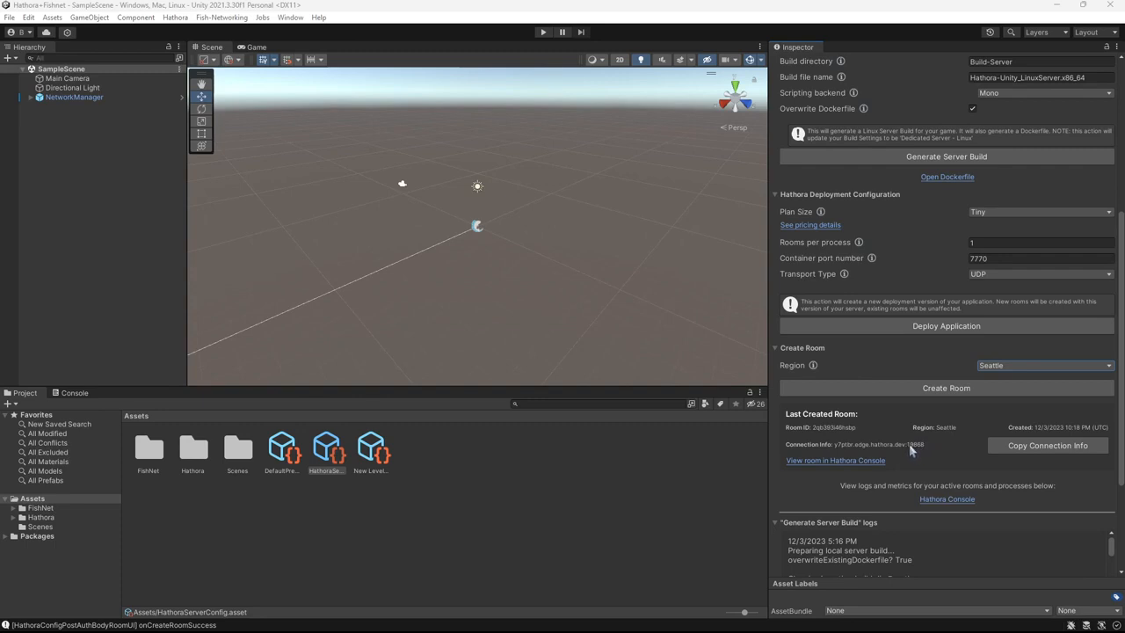
pyautogui.moveTo(968, 465)
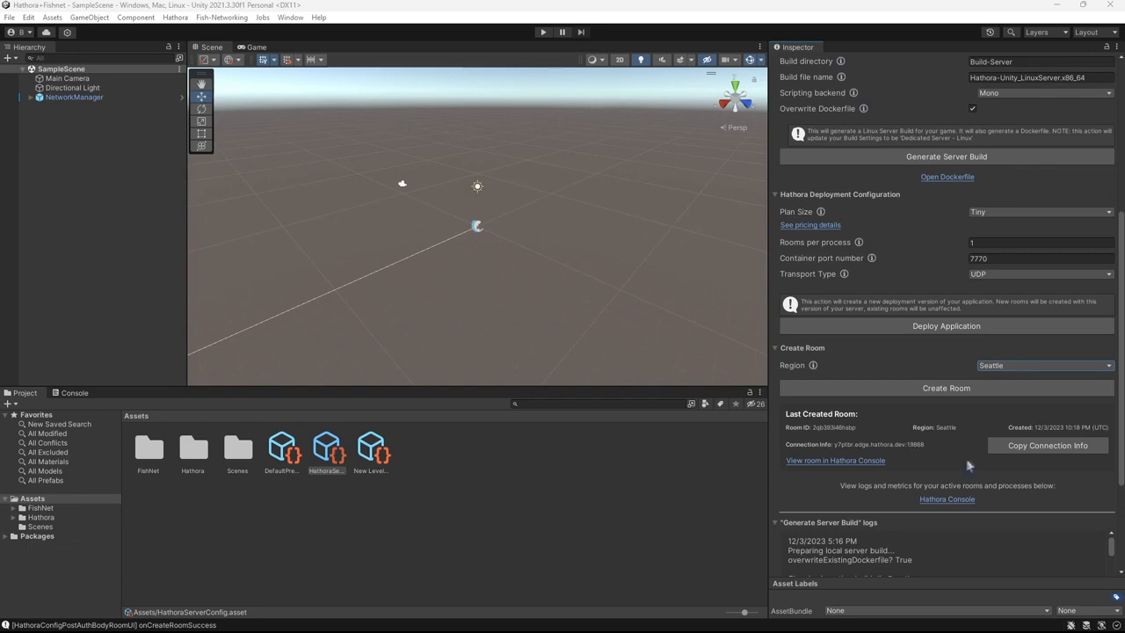
# Set Tugboat's client address to y7ptbr.edge.hathora.dev and port to 19868.
pyautogui.click(1047, 444)
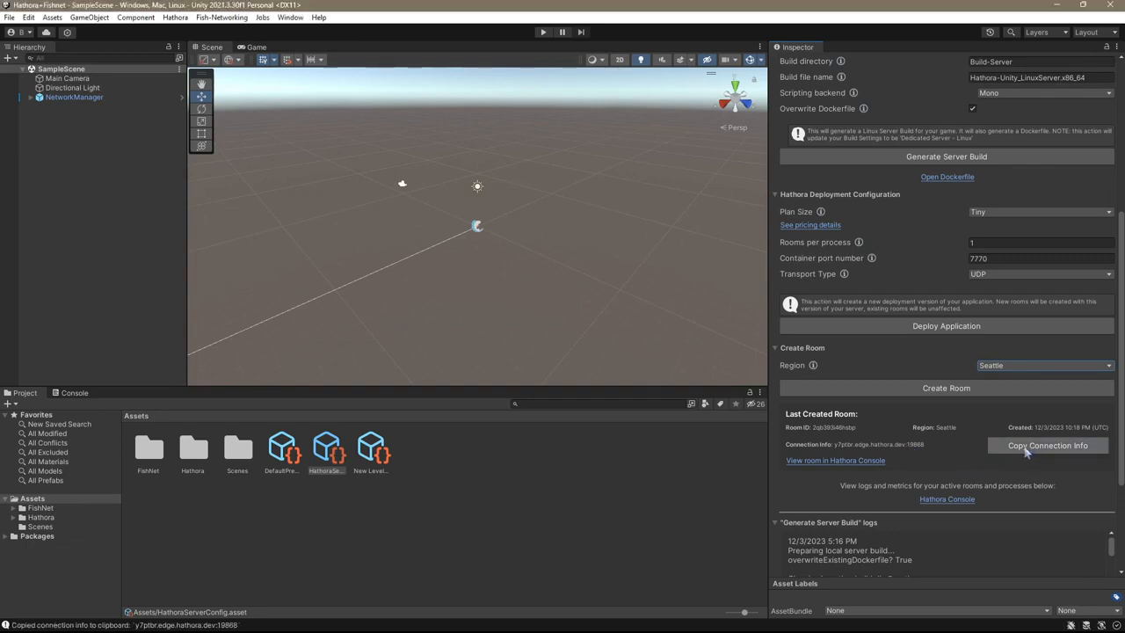
pyautogui.click(74, 98)
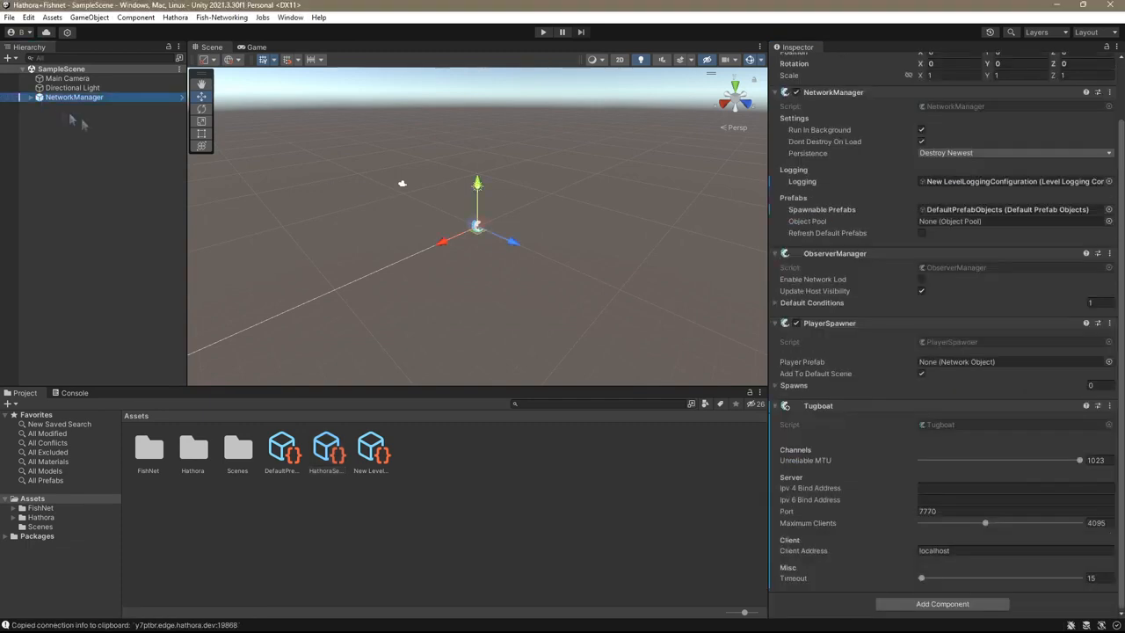
pyautogui.click(958, 550)
pyautogui.write('19868')
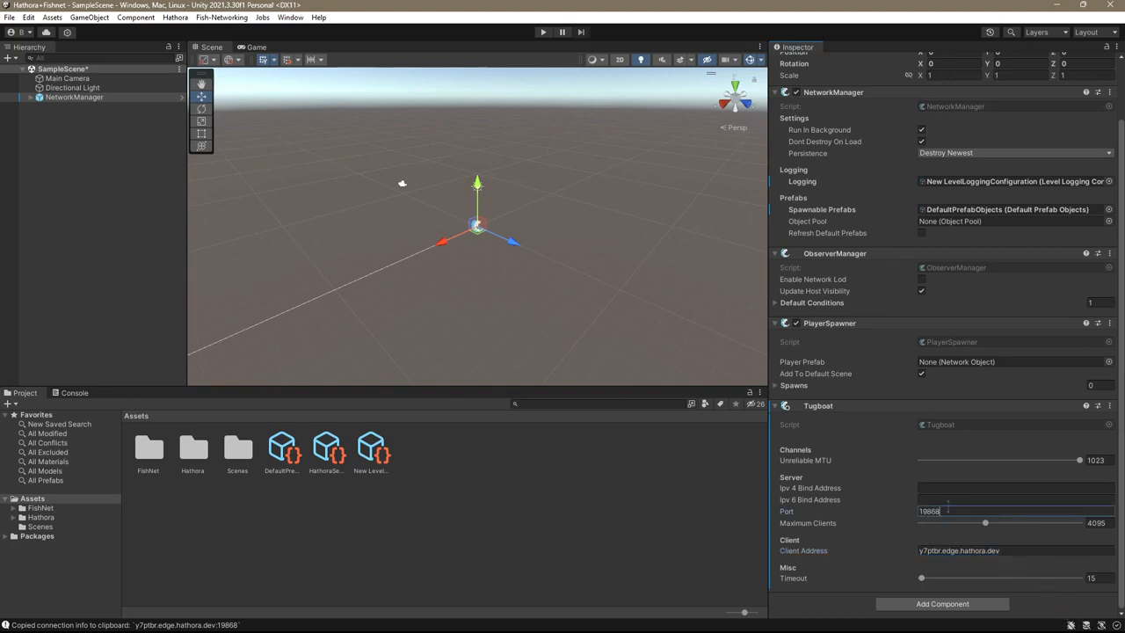
pyautogui.click(542, 33)
pyautogui.write('clientman')
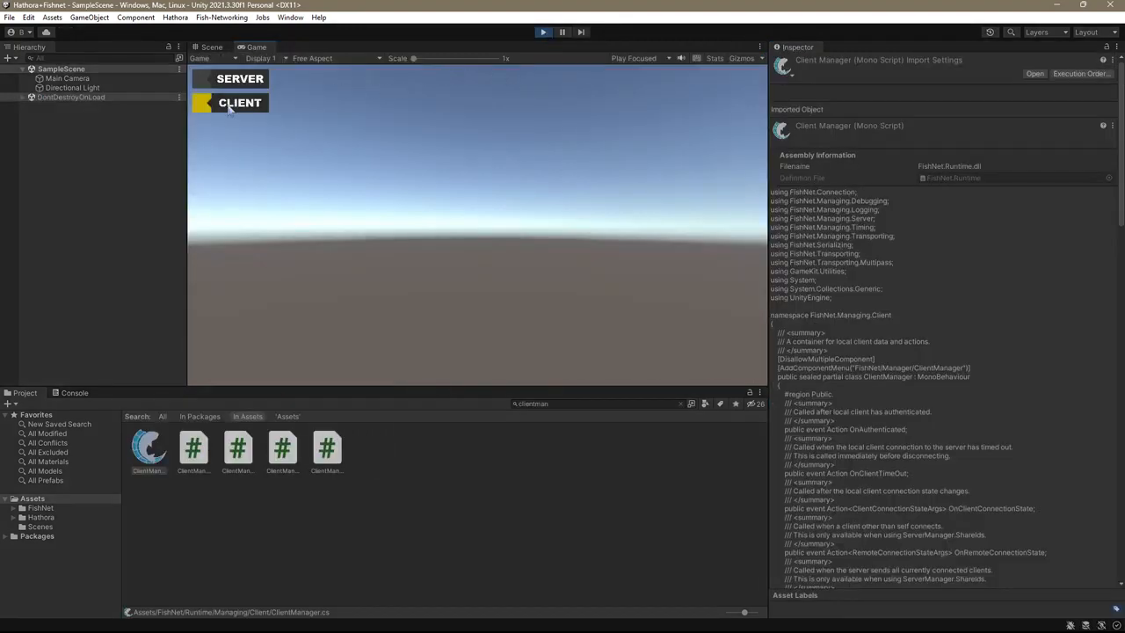
# Connect the Unity client to the Hathora room and open the Hathora Console in the browser.
pyautogui.click(239, 103)
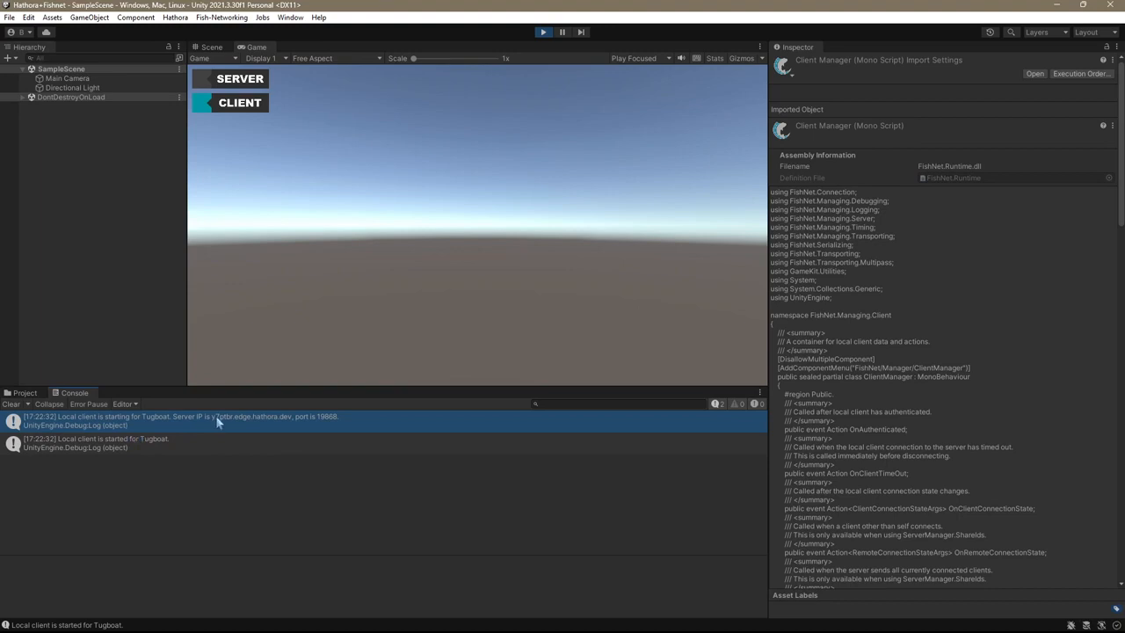
pyautogui.moveTo(340, 421)
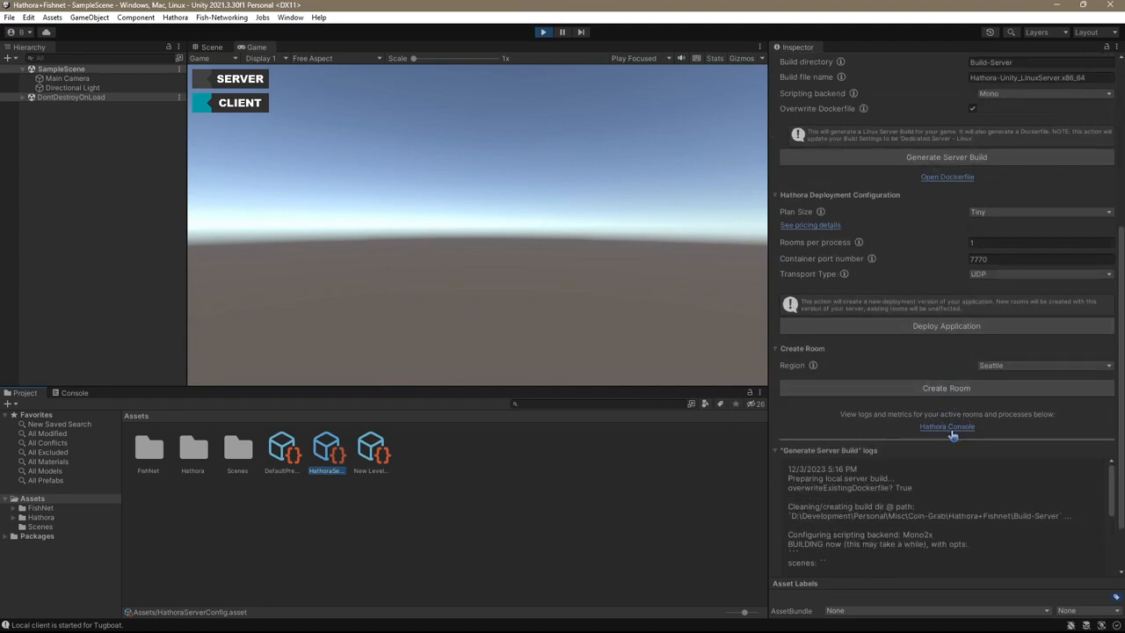
pyautogui.click(948, 427)
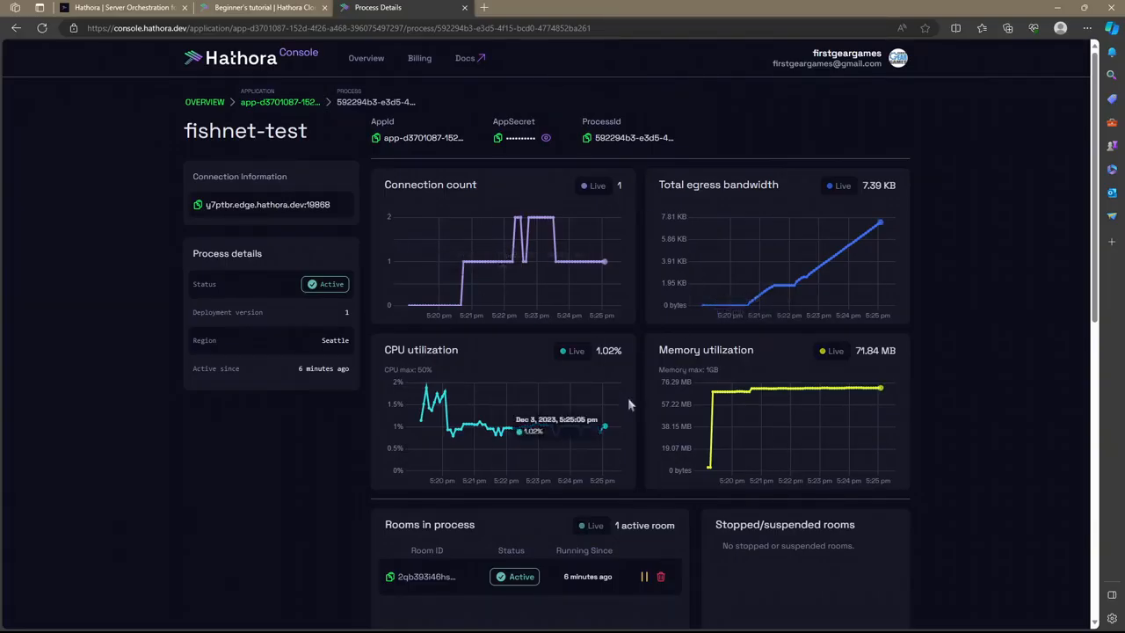
pyautogui.click(13, 32)
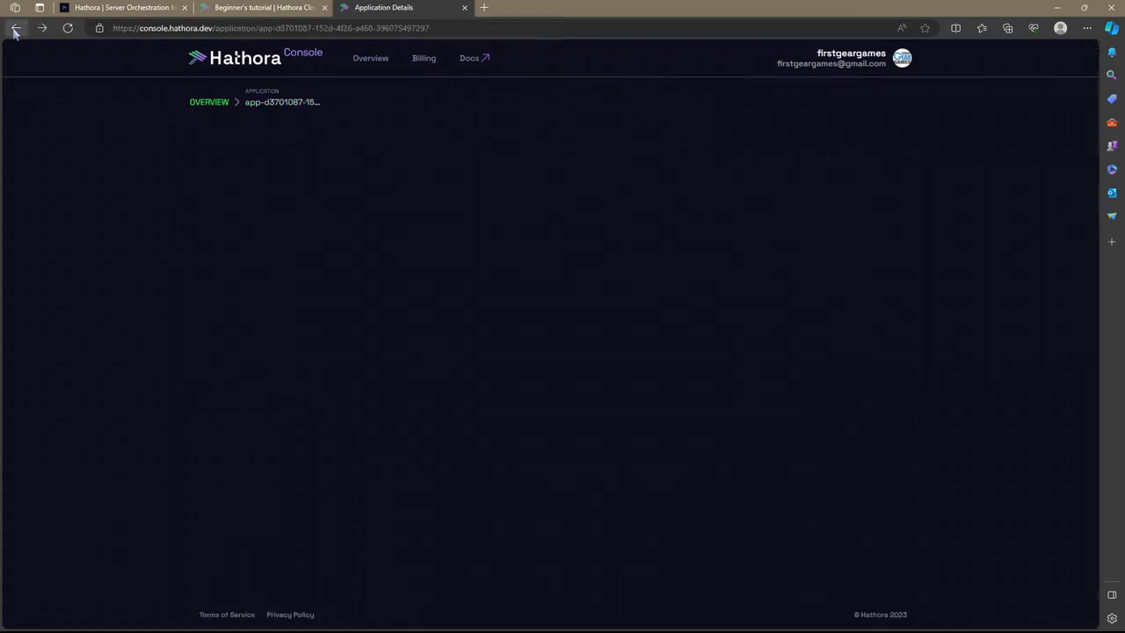
pyautogui.click(16, 32)
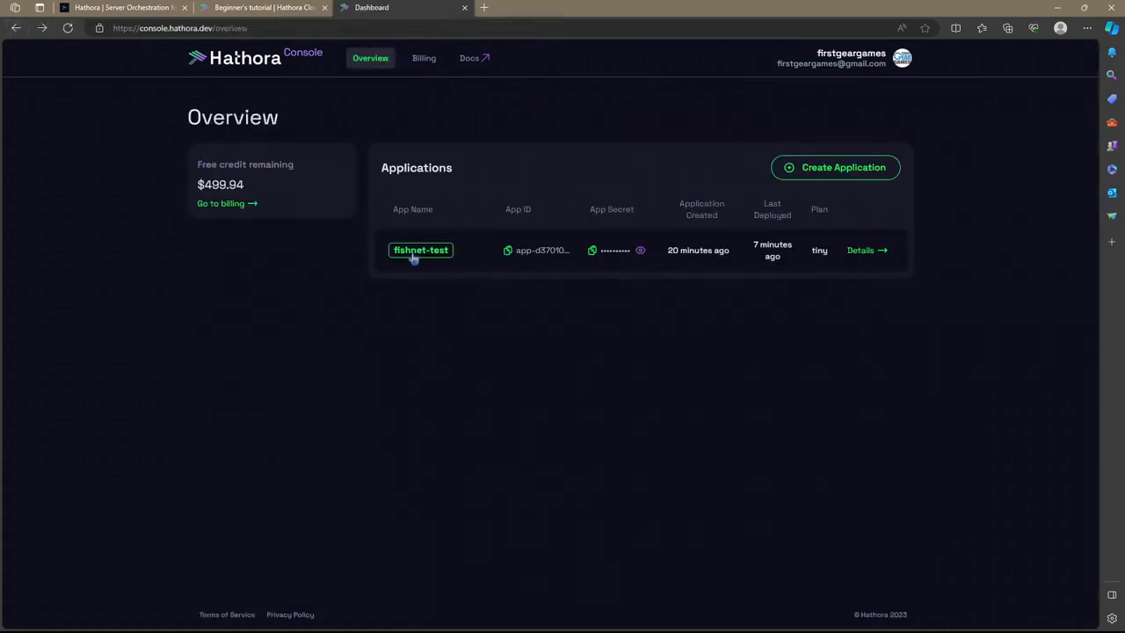
pyautogui.click(420, 250)
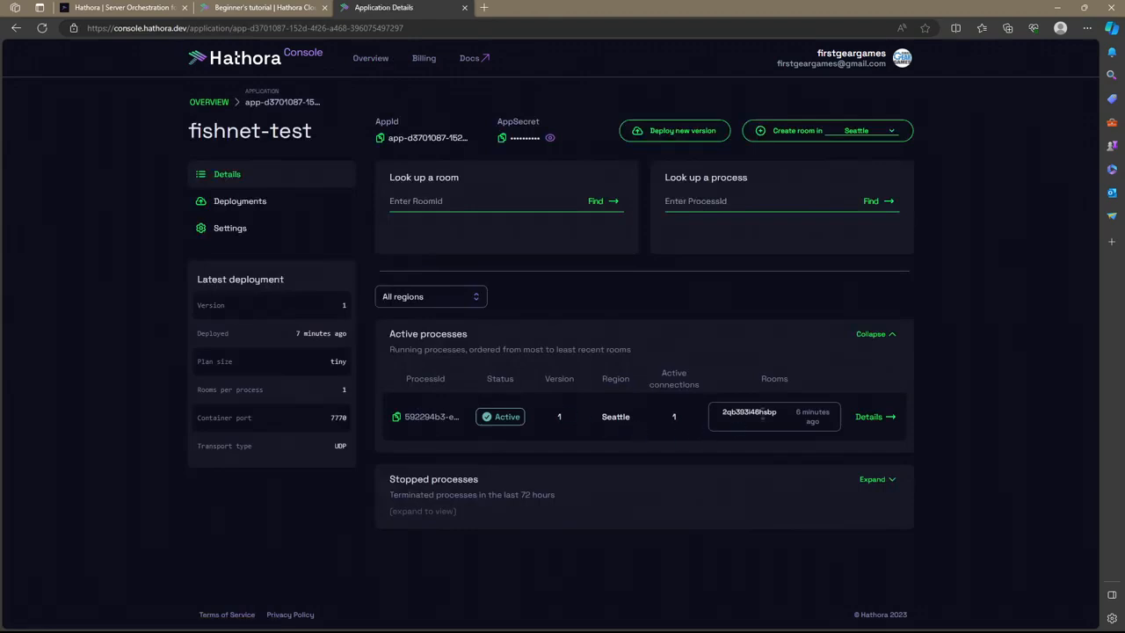
pyautogui.click(870, 417)
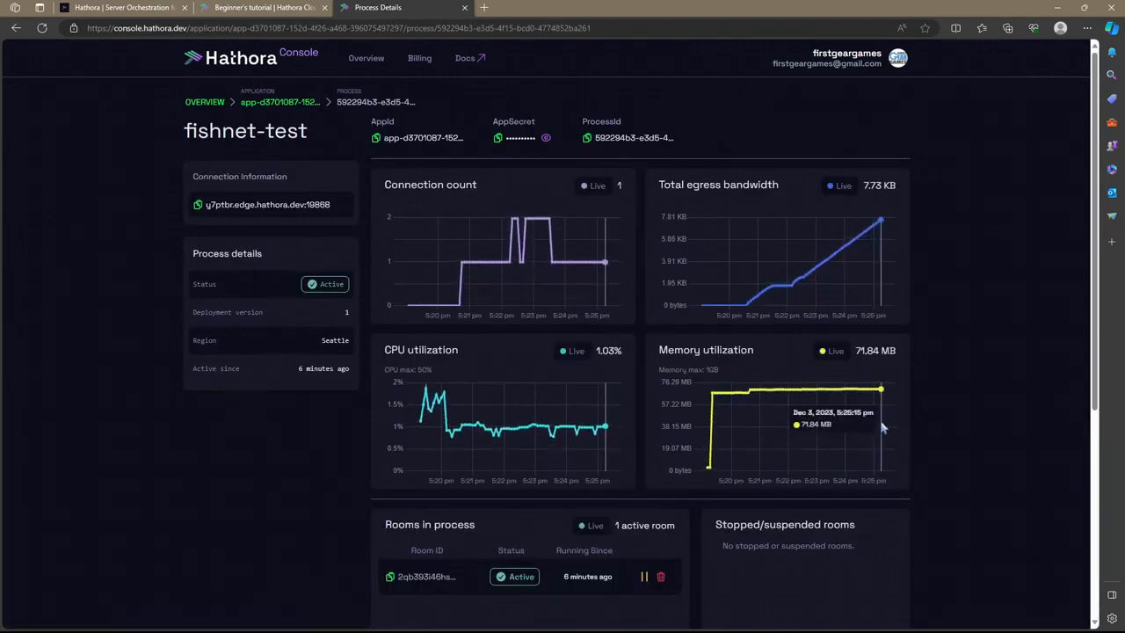
pyautogui.moveTo(971, 381)
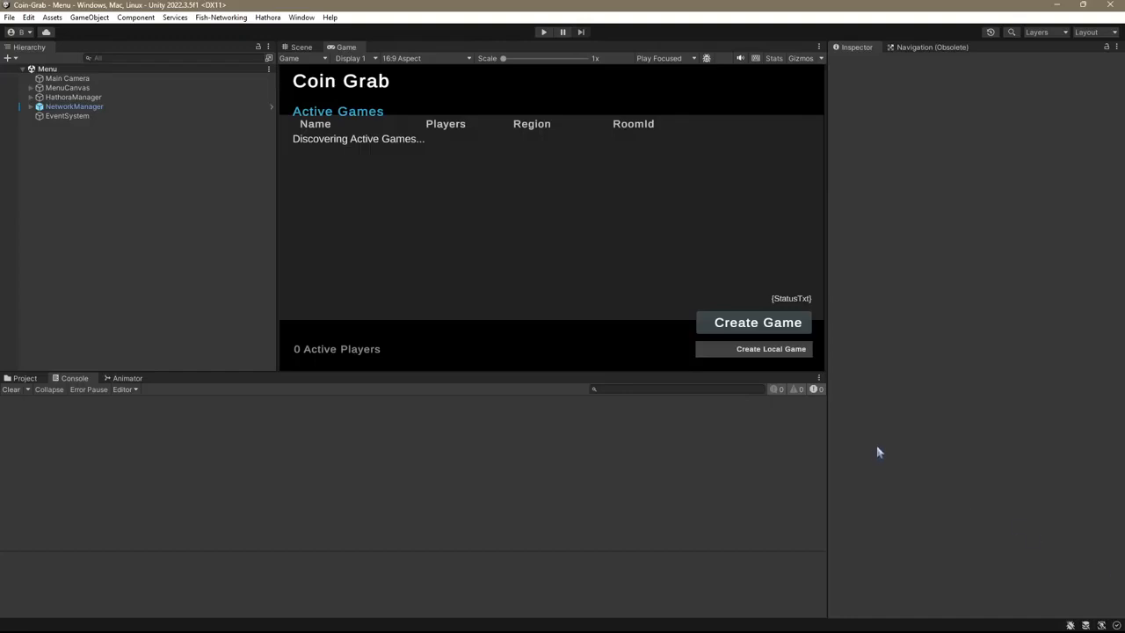
pyautogui.moveTo(568, 123)
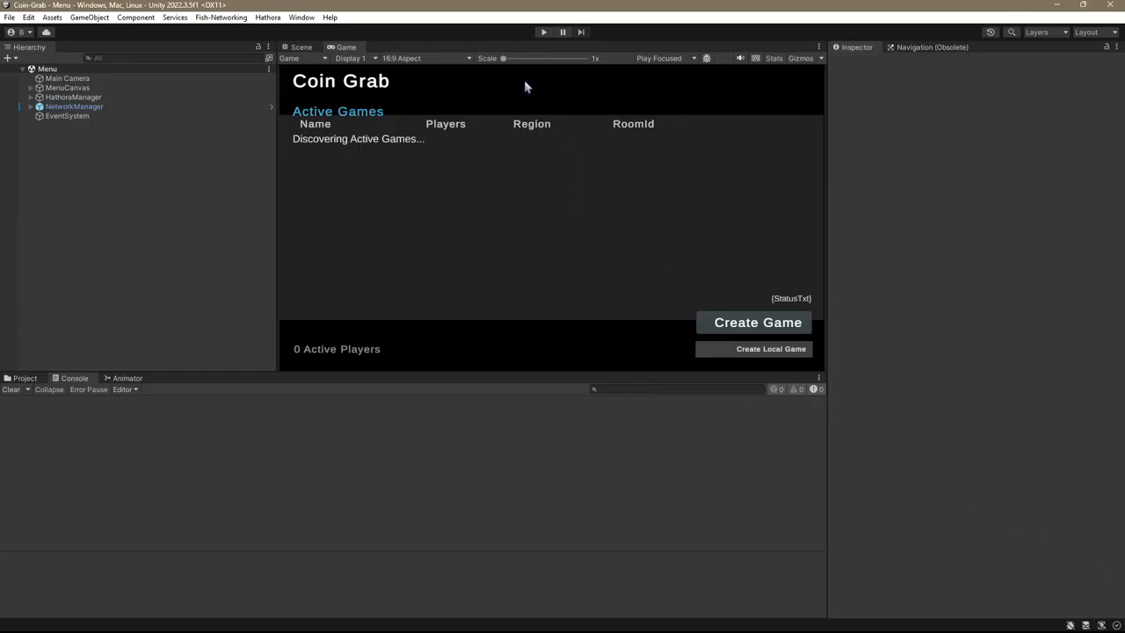
pyautogui.moveTo(539, 118)
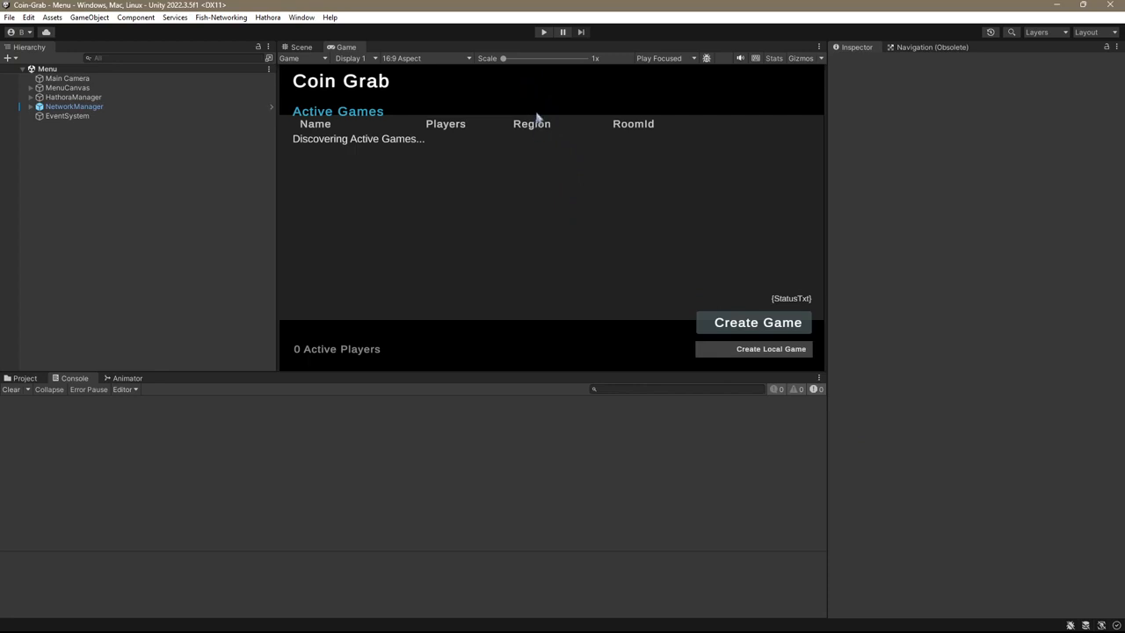
# Run Coin Grab in the editor and create a new Seattle Hathora lobby from the menu.
pyautogui.click(542, 32)
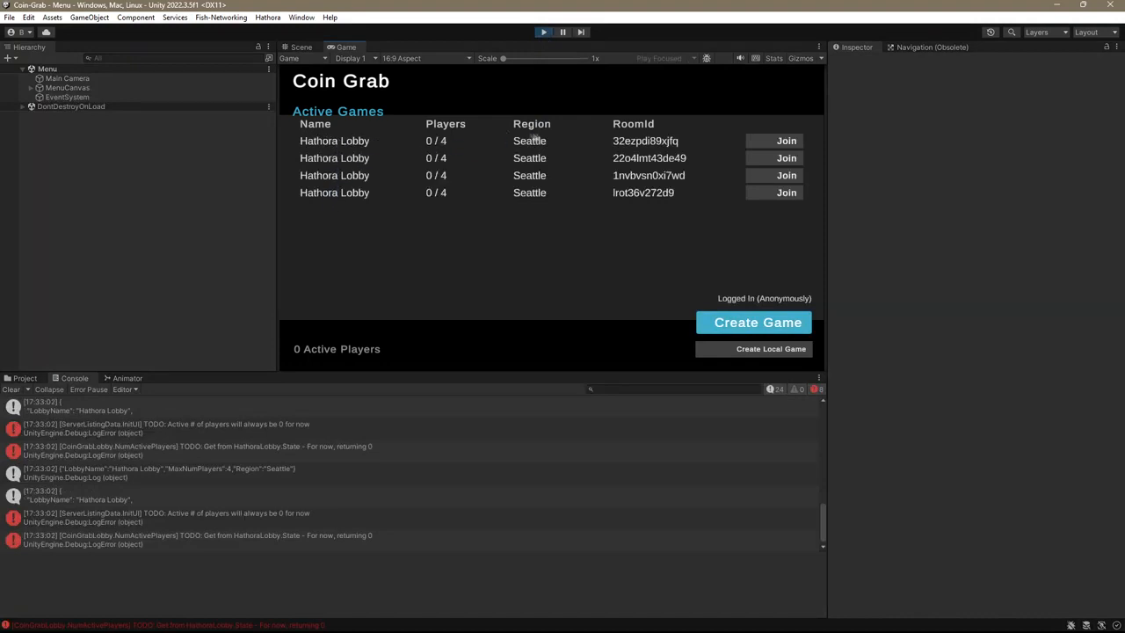
pyautogui.moveTo(642, 178)
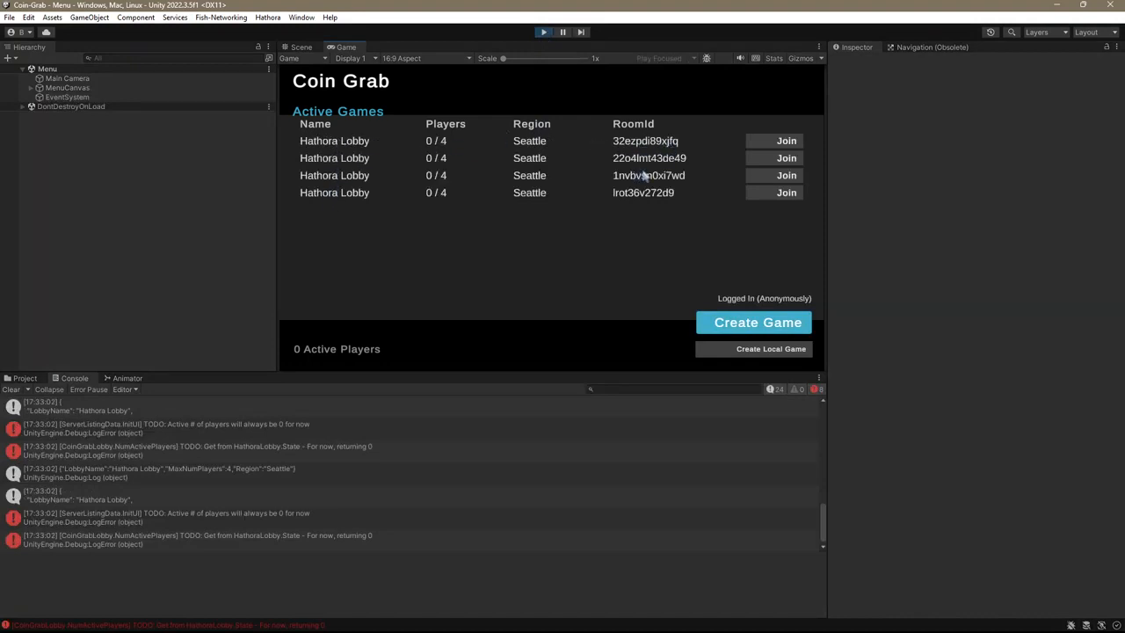
pyautogui.click(753, 322)
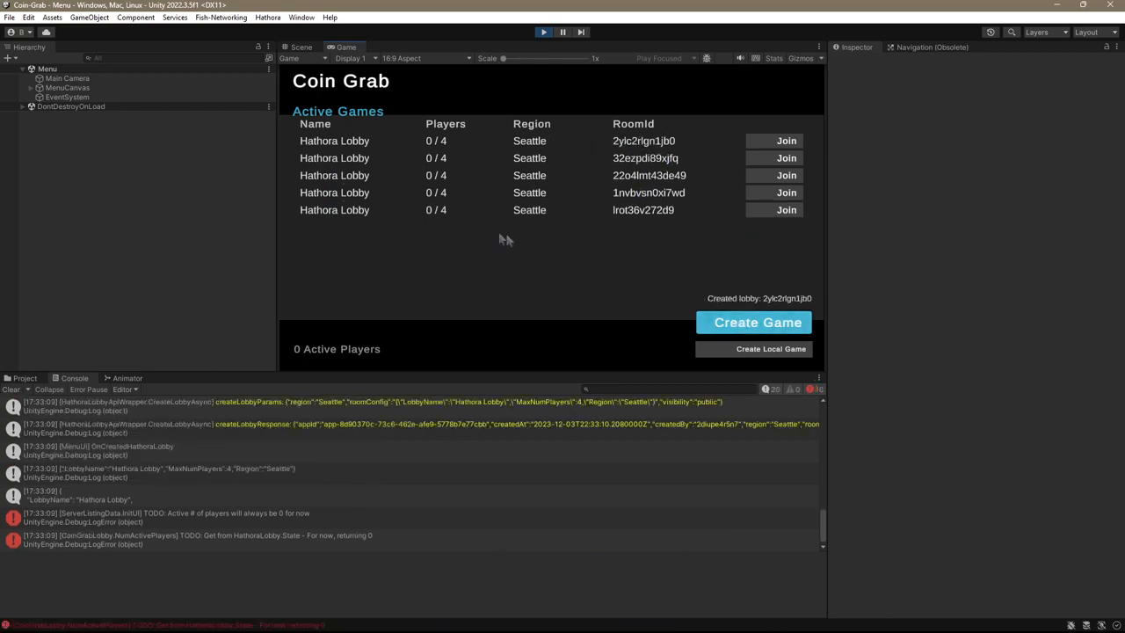
pyautogui.moveTo(336, 258)
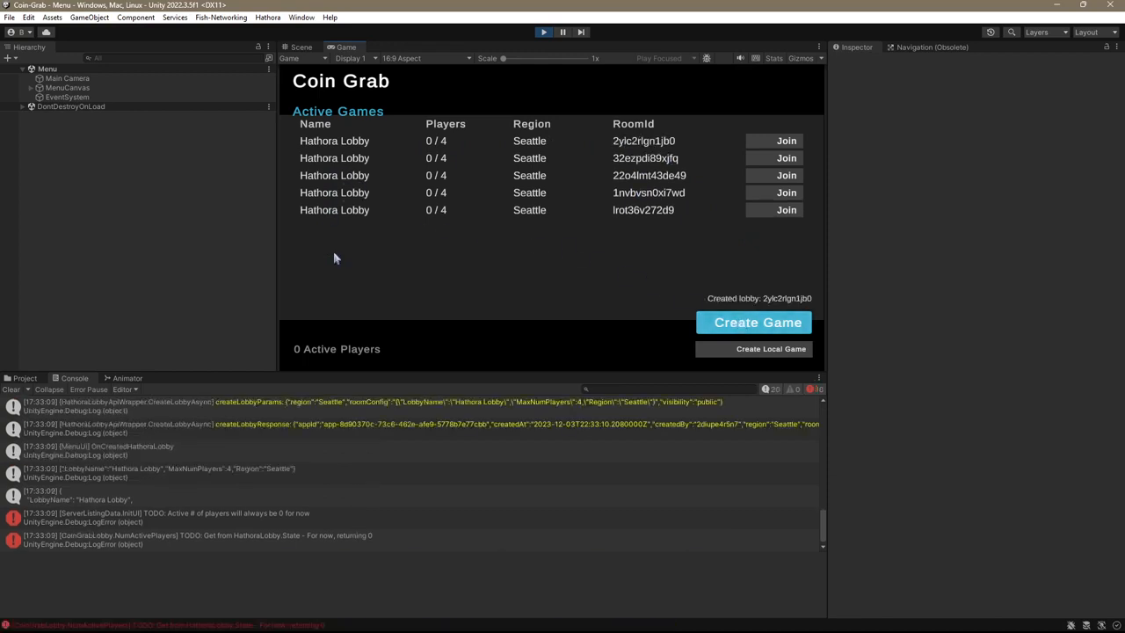
pyautogui.moveTo(275, 491)
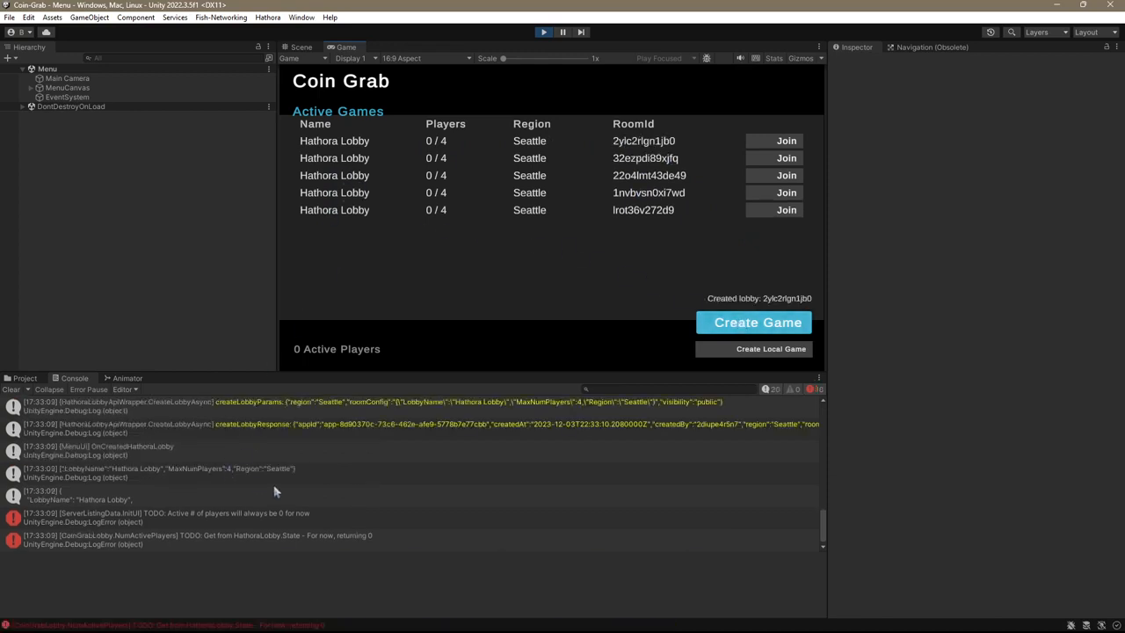